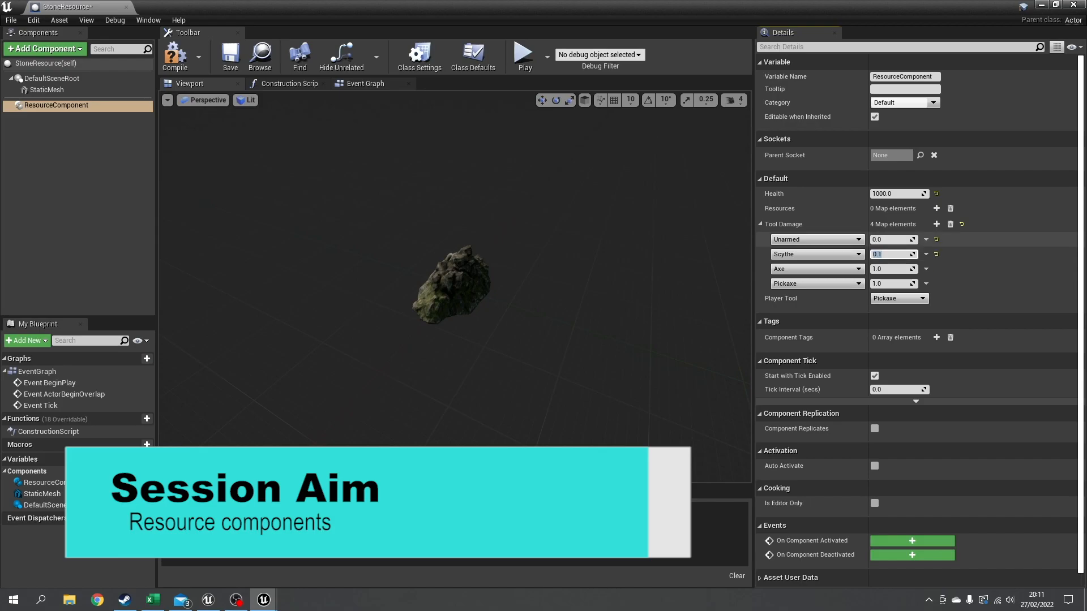
Create a Resources folder under Content to hold the new ResourceComponent blueprint.
left_click(175, 56)
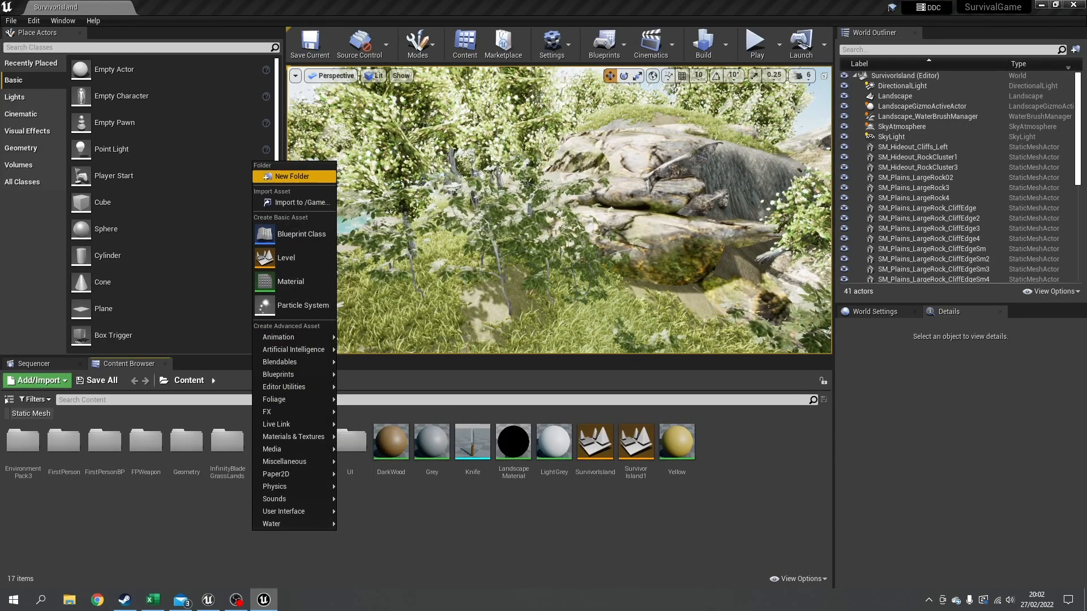
left_click(292, 177)
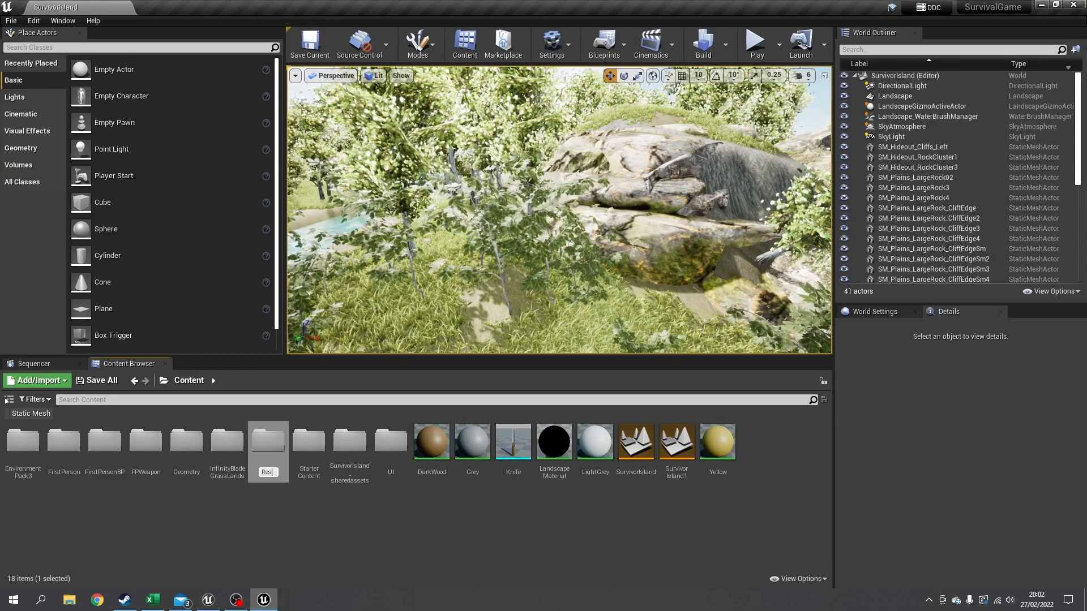
left_click(268, 441)
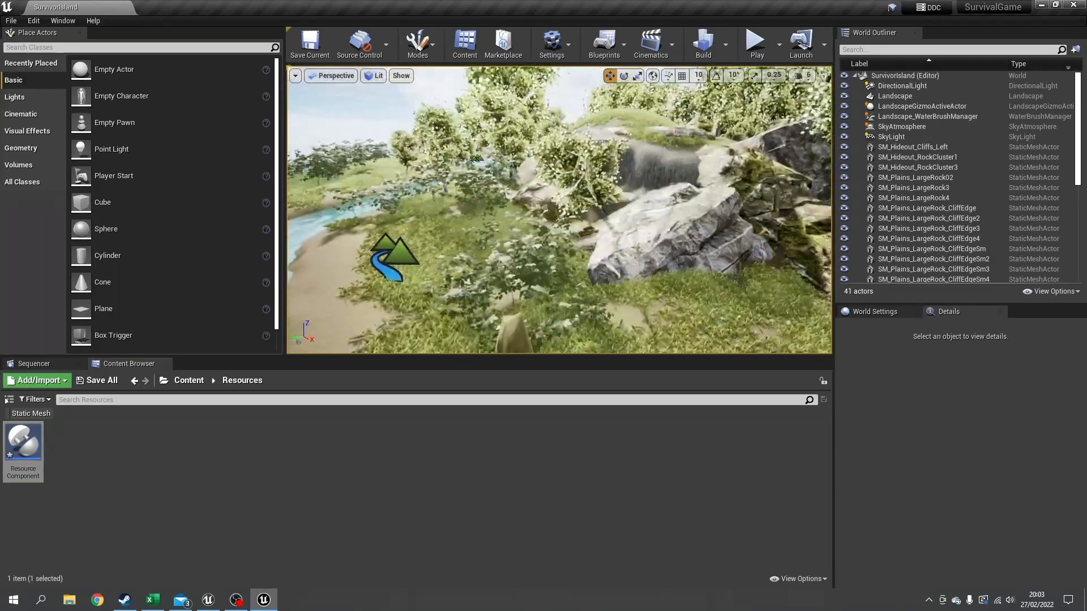
Add float variables Health, Resources and ToolDamage to ResourceComponent and compile.
double_click(22, 442)
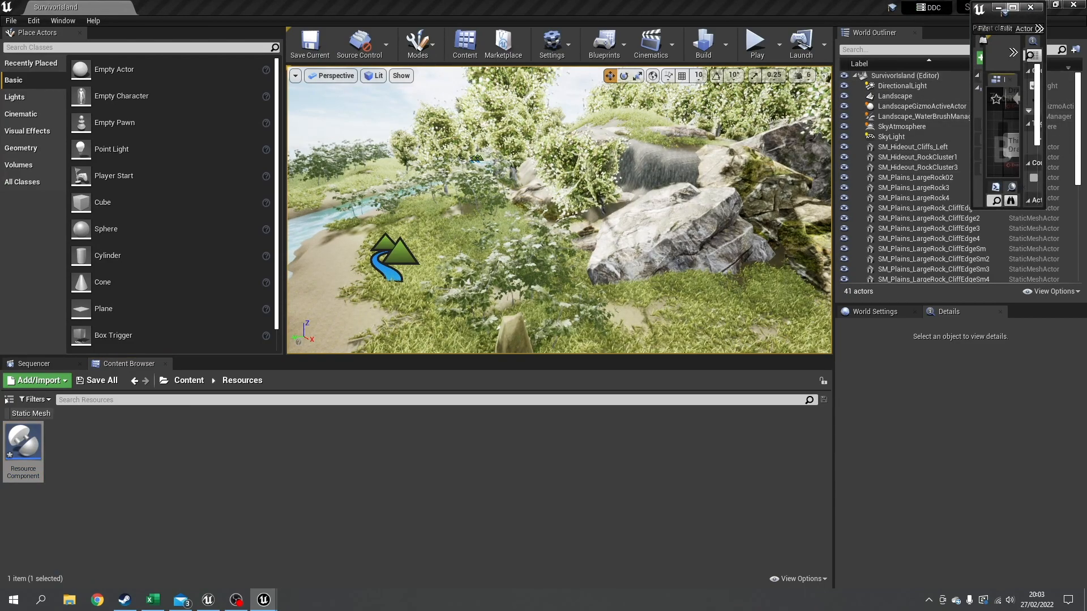
double_click(23, 441)
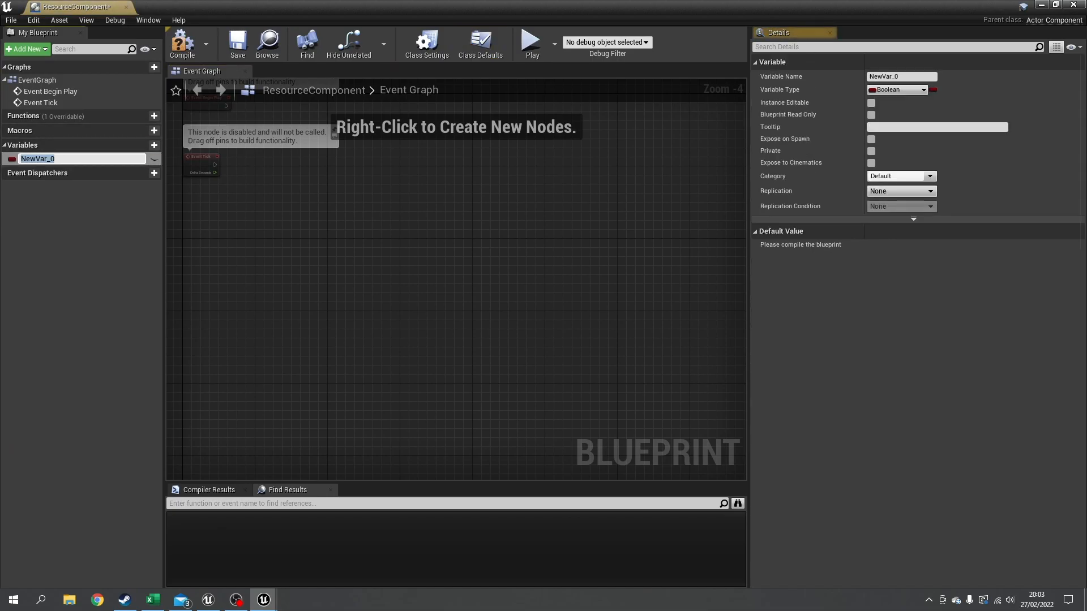
type("He")
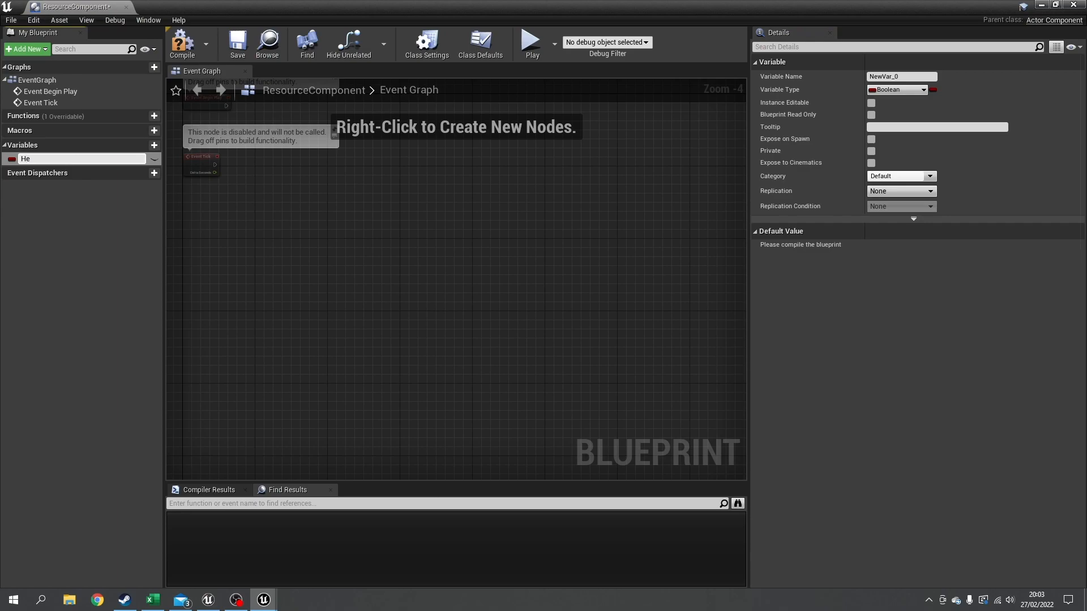
type("Health")
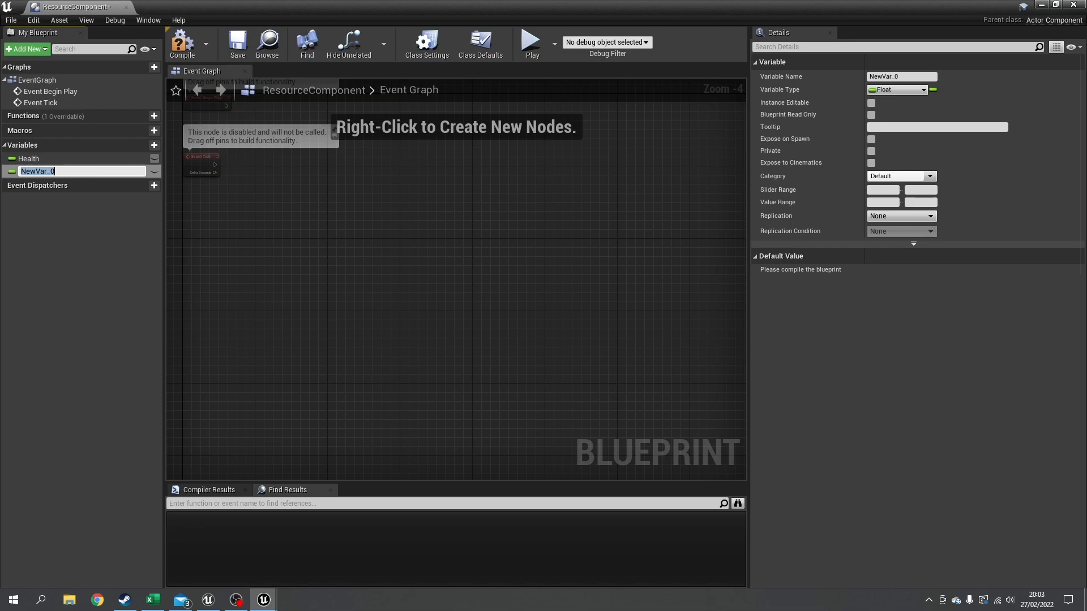
type("Resources")
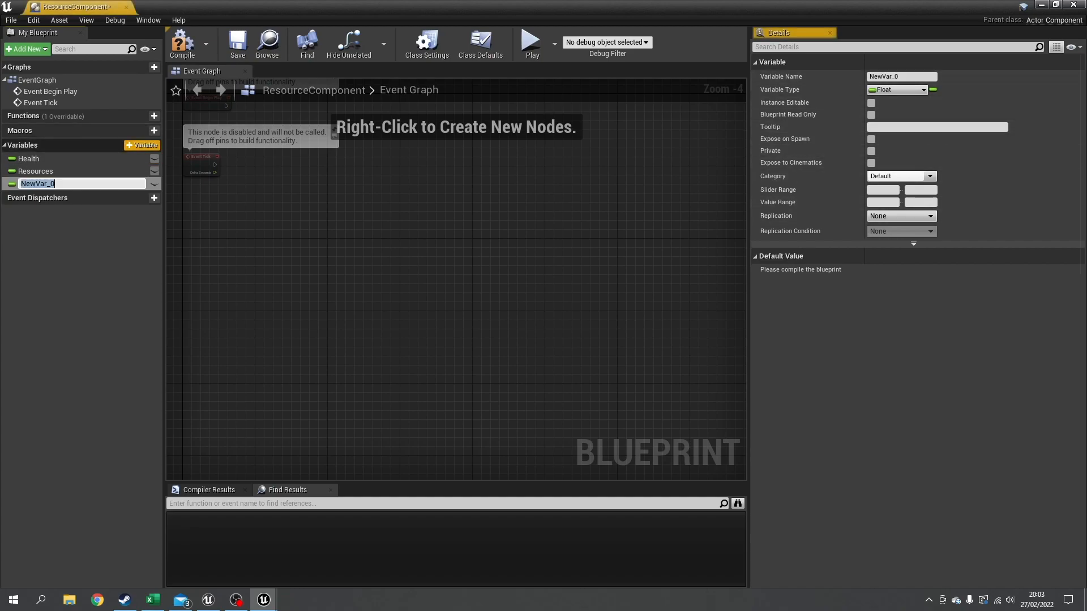
type("T")
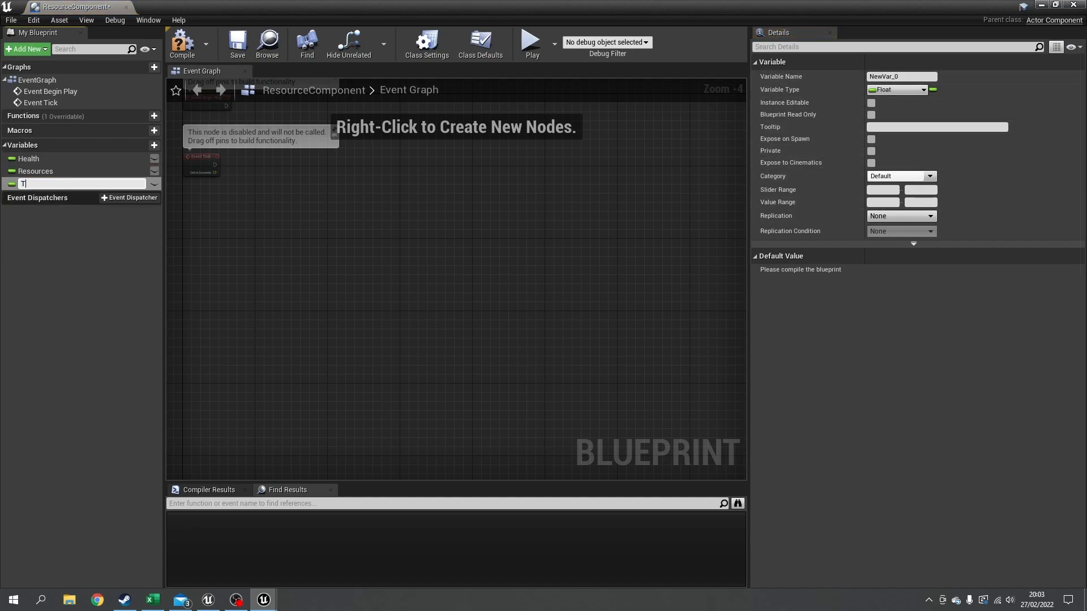
type("ToolDamage")
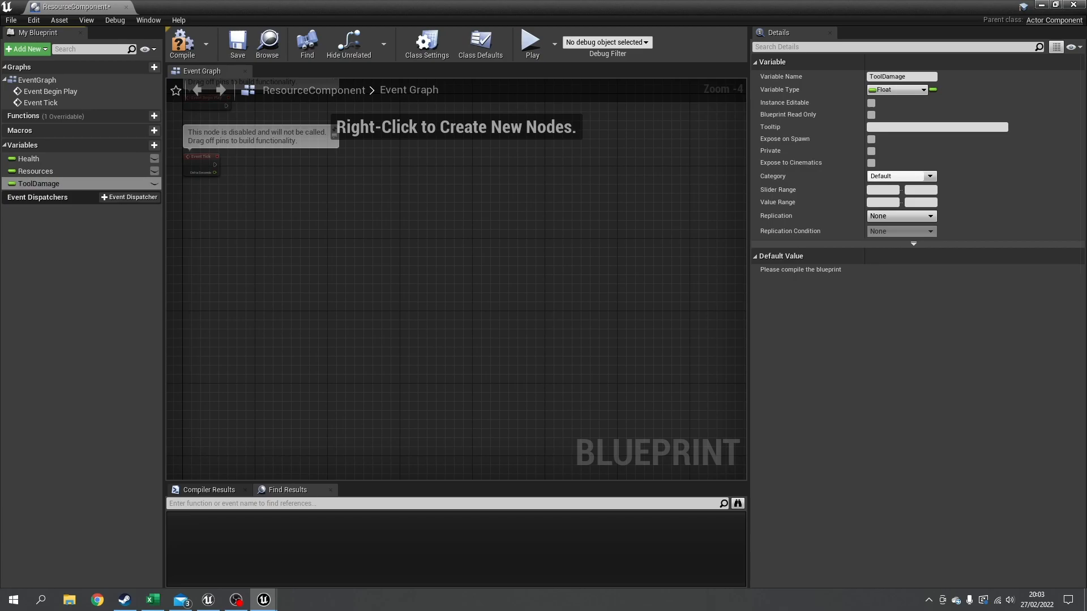
left_click(181, 43)
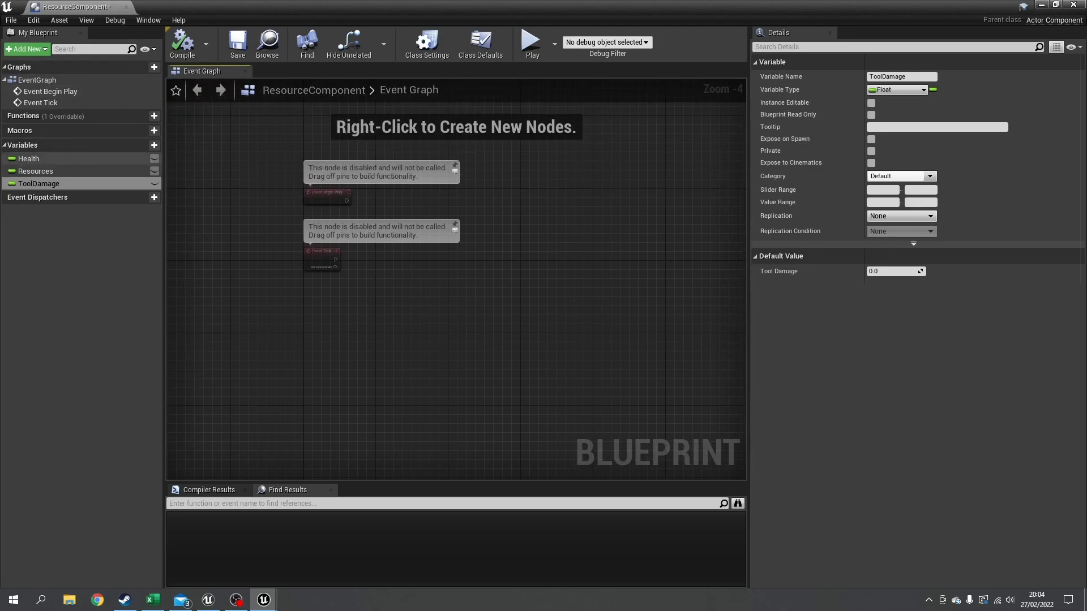
Remove the unused Event Tick node and place a Get Owner node.
left_click(30, 159)
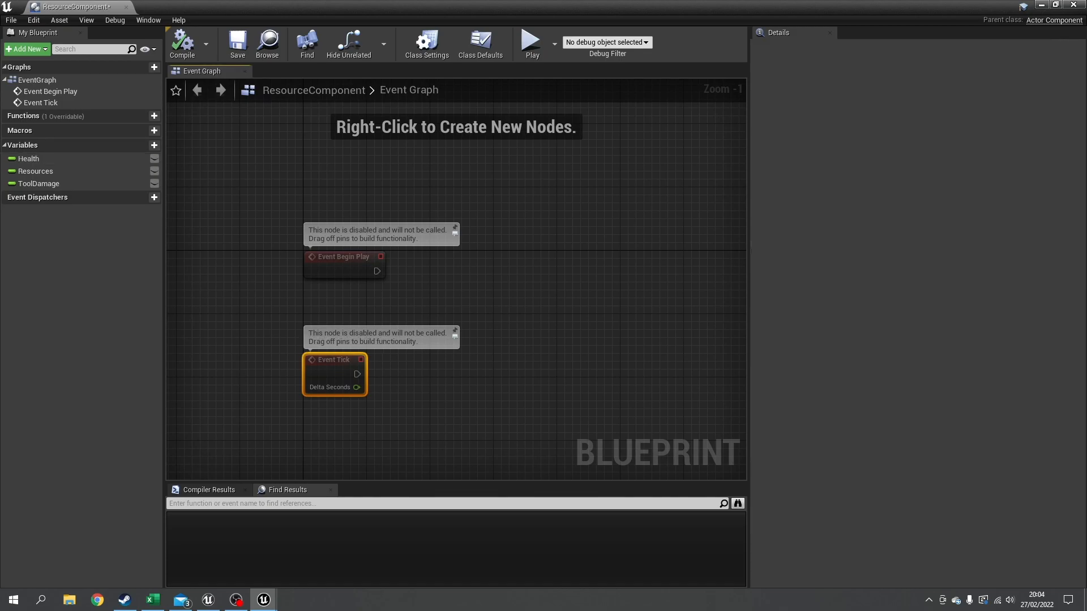
key("Delete")
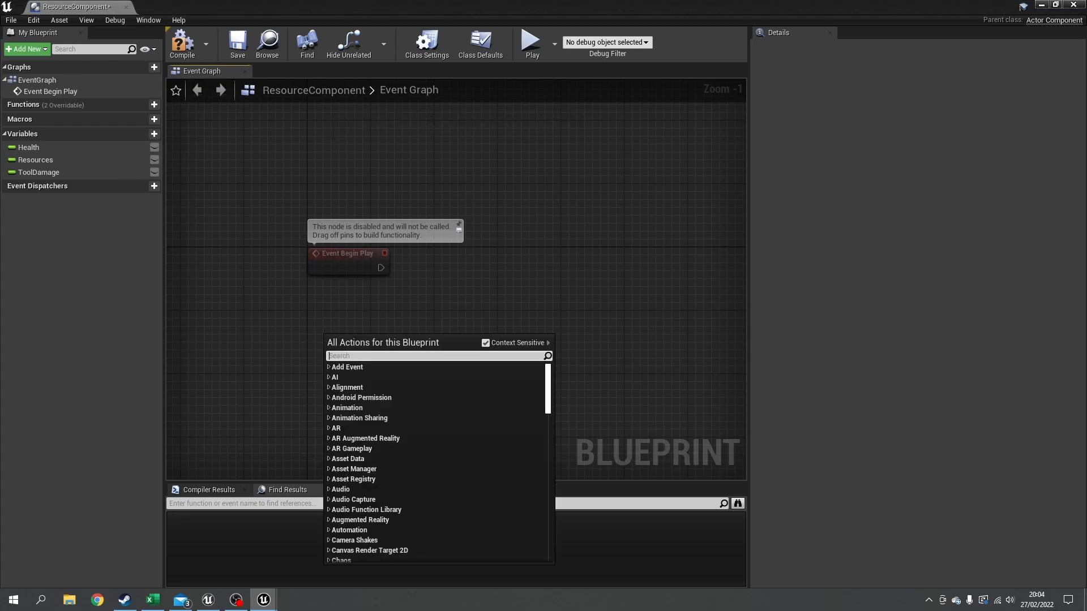
type("get actor")
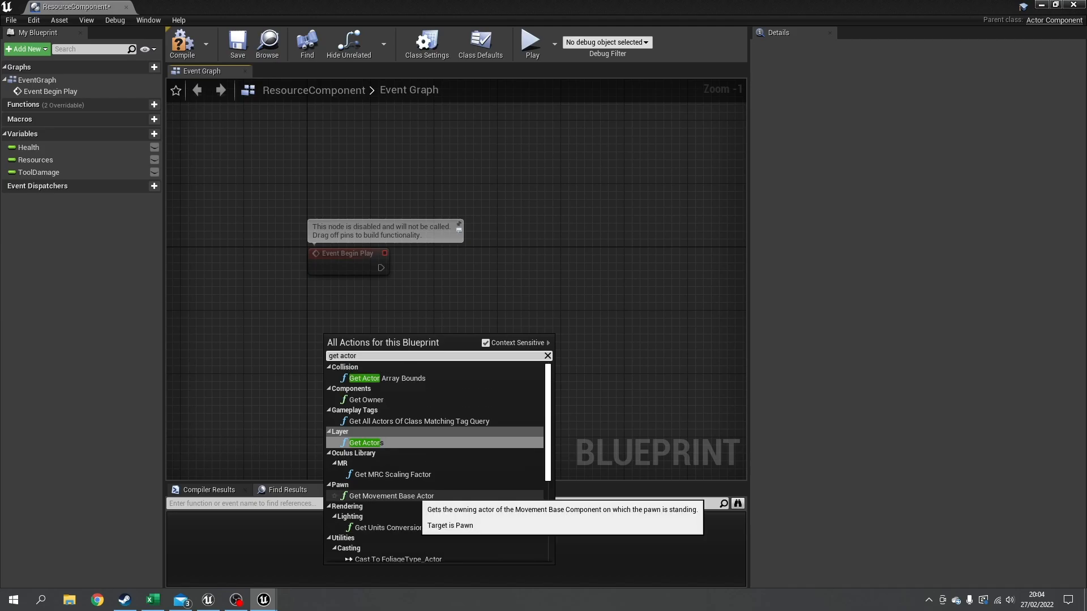
scroll("down", 3)
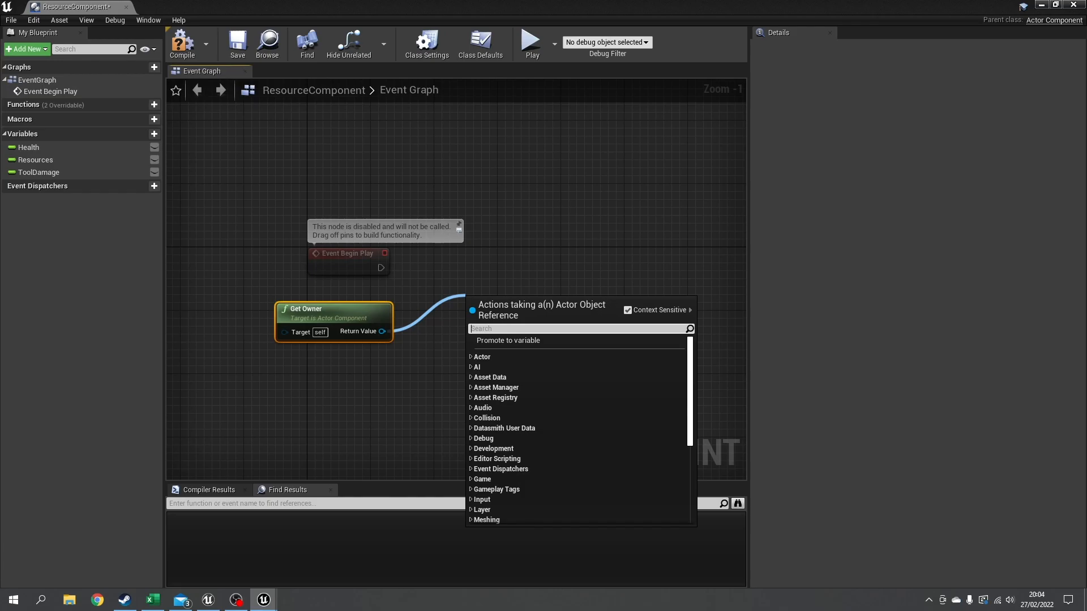
Bind the owner's On Take Any Damage to a new custom event named DamagedResource.
type("bind event")
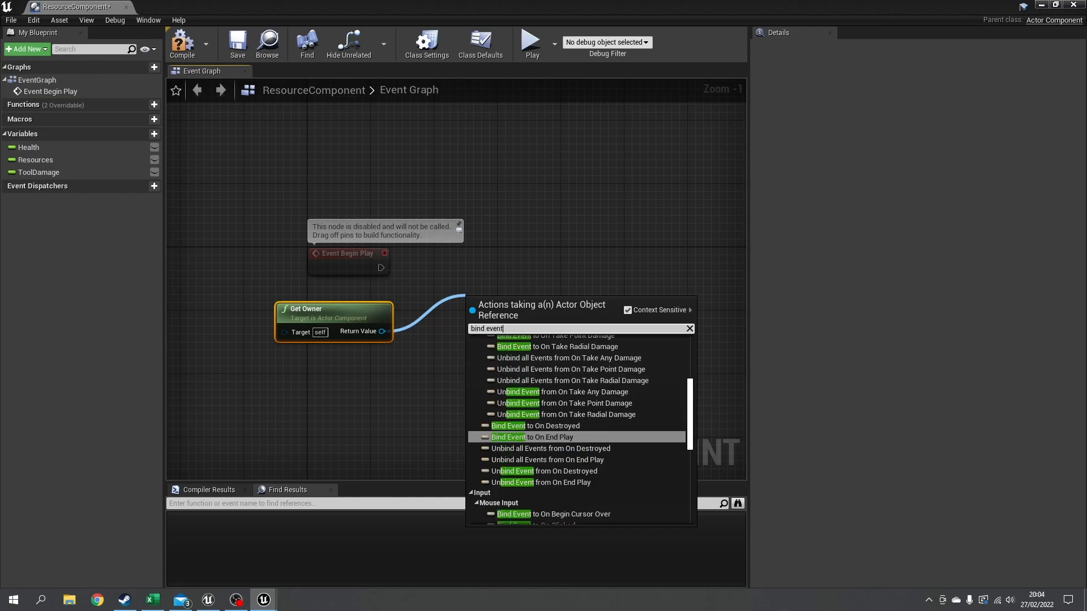
type("to")
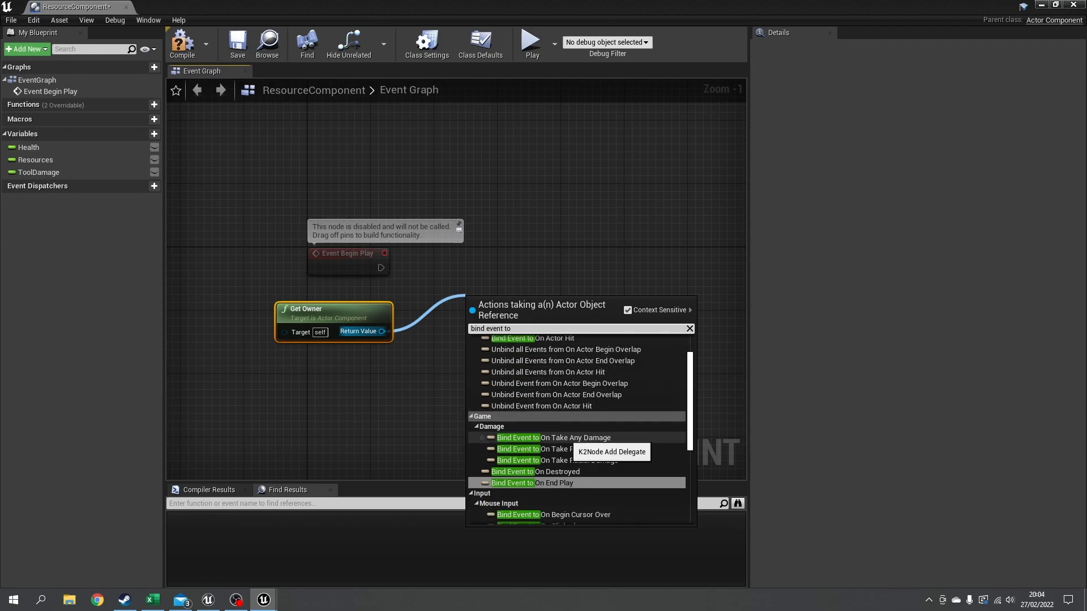
left_click(553, 437)
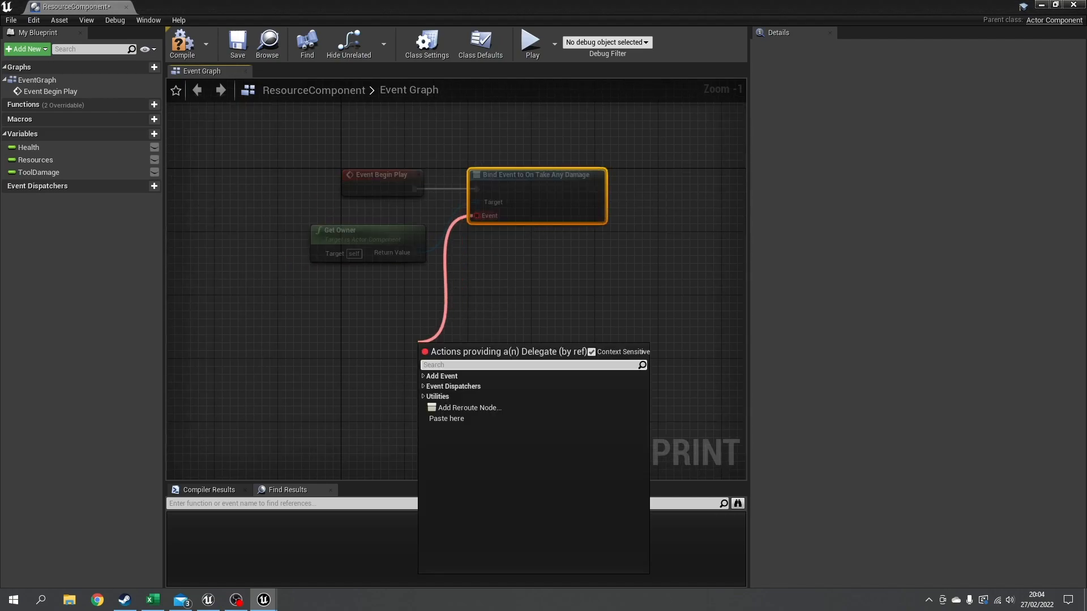
left_click(441, 376)
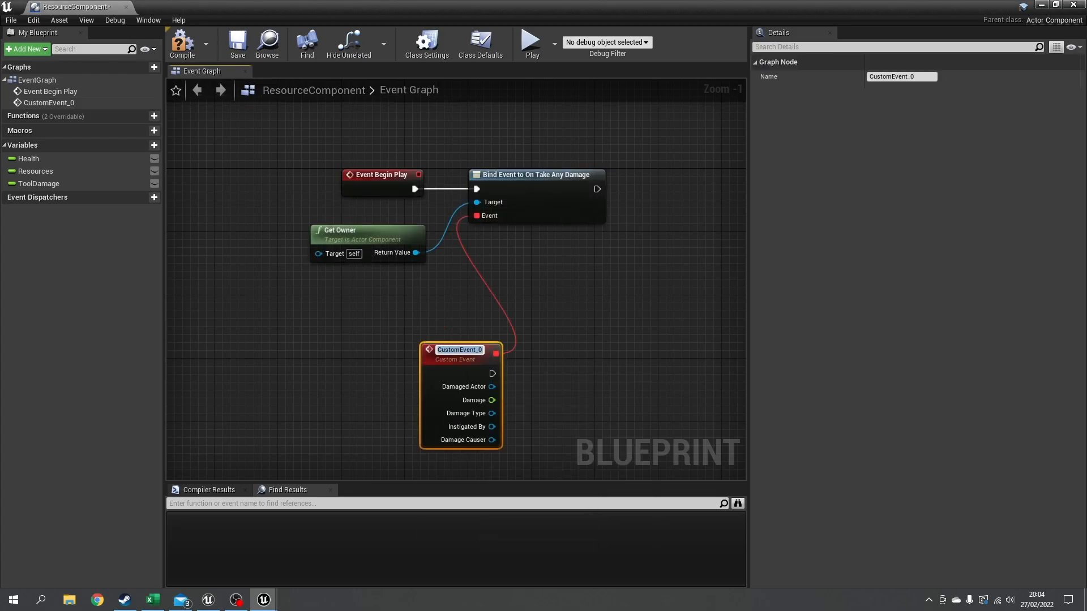
type("Damaged")
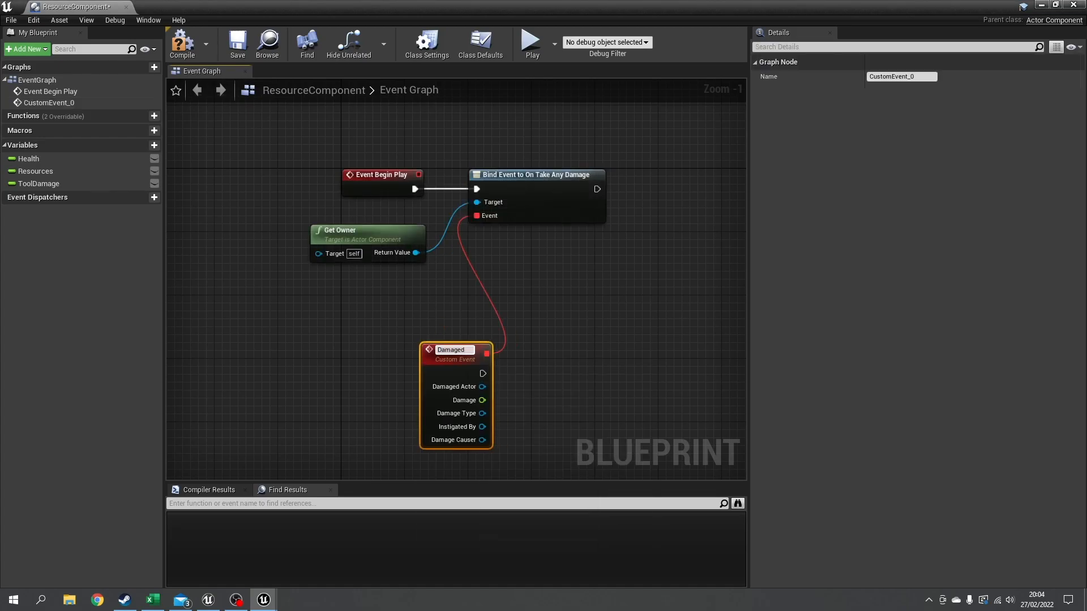
type("DamagedResource")
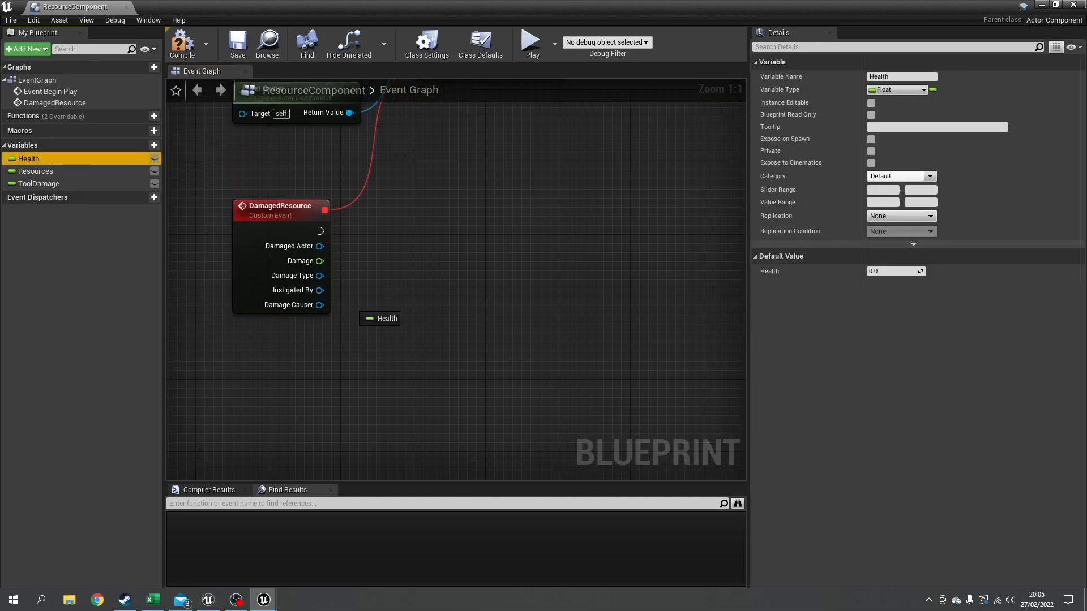
Place a Health getter and wire Damage into a float subtraction from Health.
left_click_drag(381, 318, 431, 325)
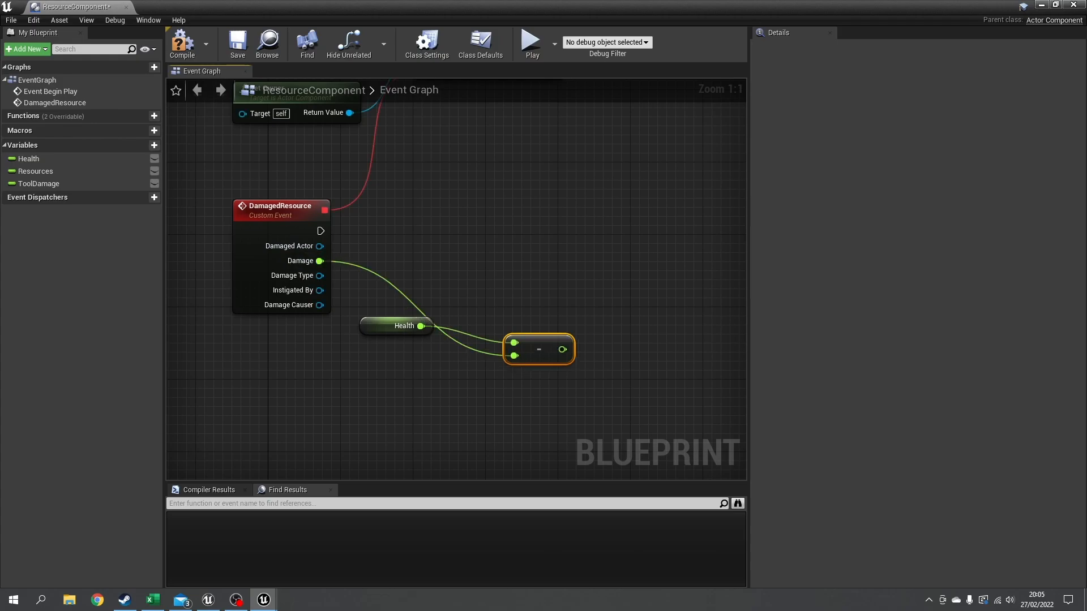
left_click_drag(396, 326, 351, 397)
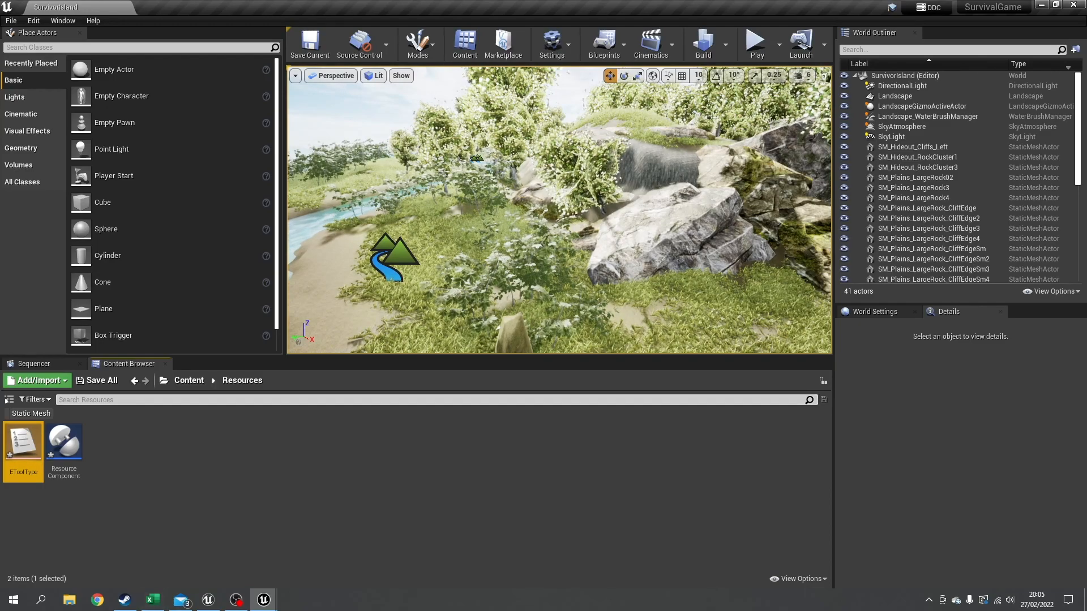
Add enumerators Pickaxe, Axe, Scythe and Unarmed to EToolType, then return to ResourceComponent.
double_click(22, 446)
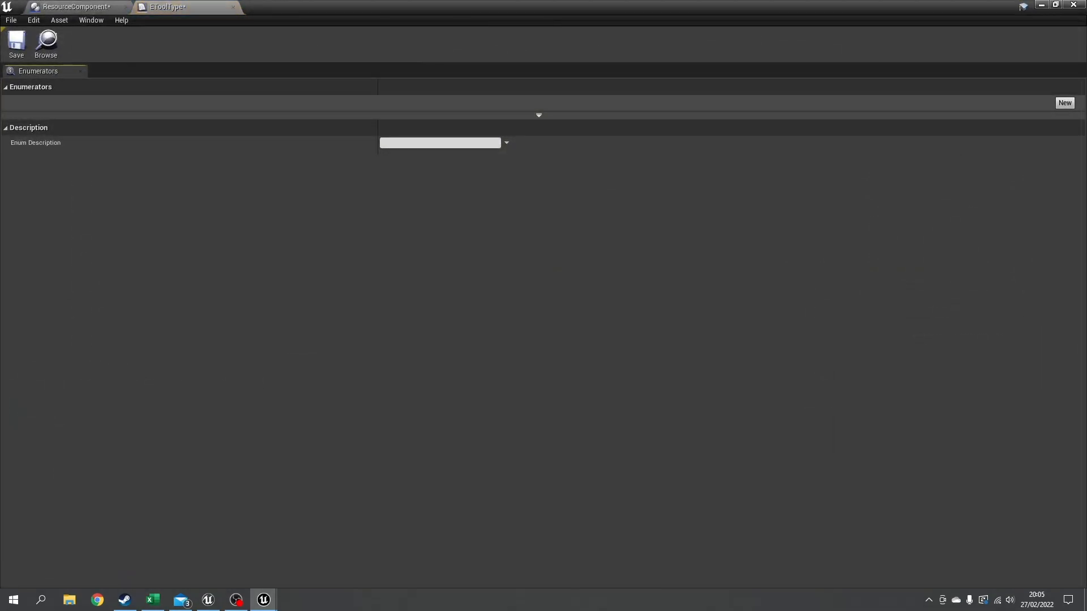
left_click(1065, 103)
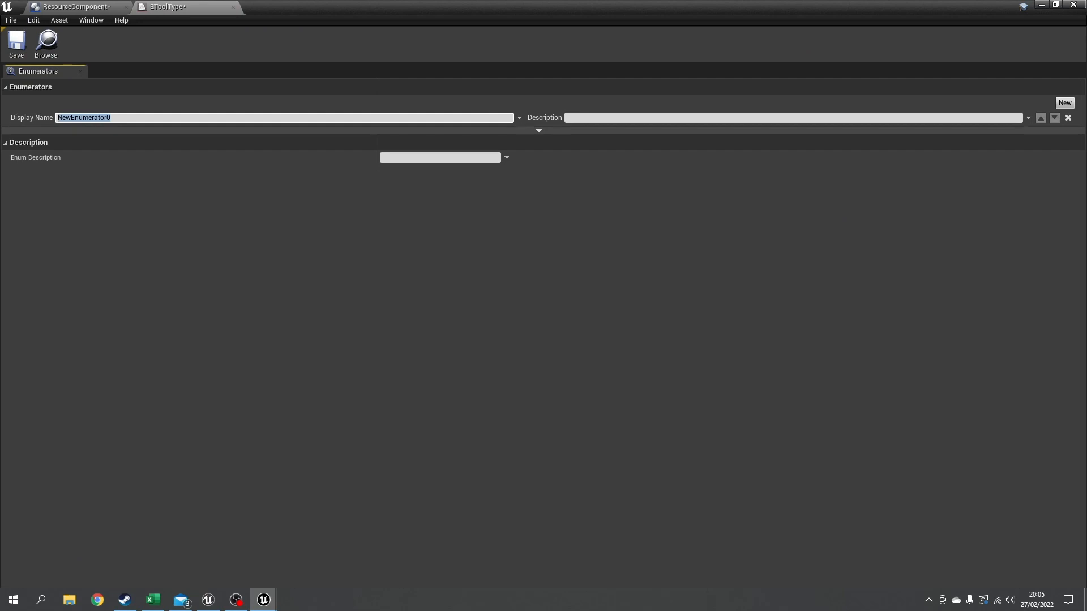
type("Pickaxe")
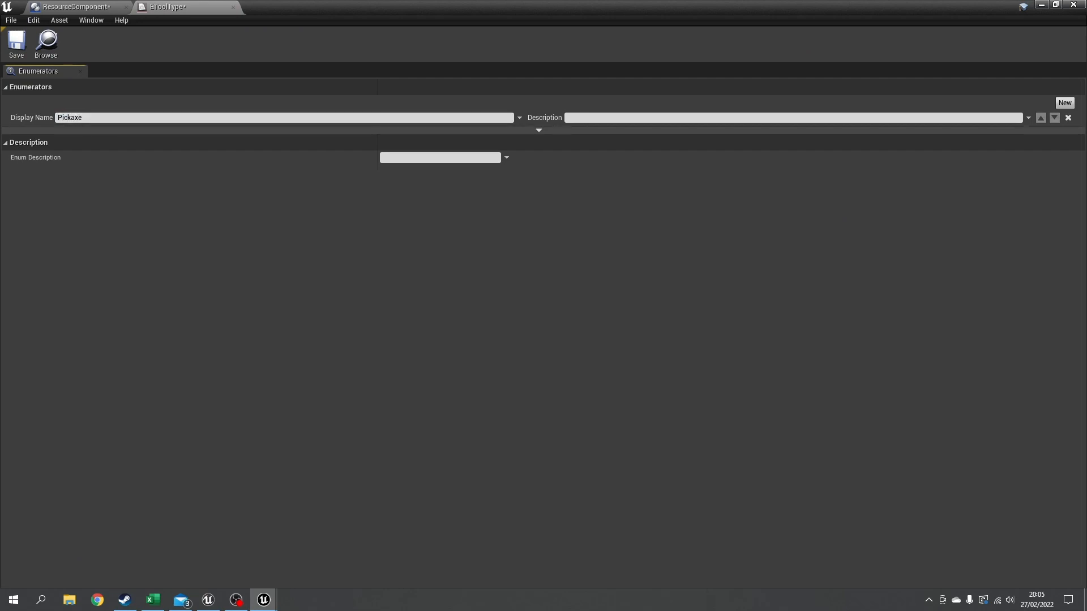
left_click(1064, 103)
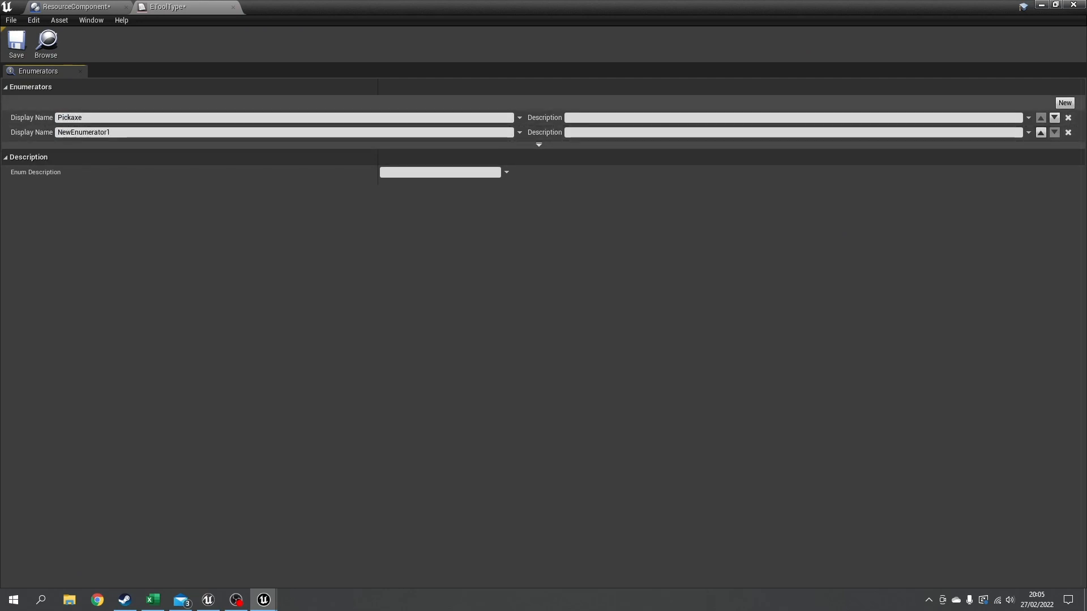
type("Axe")
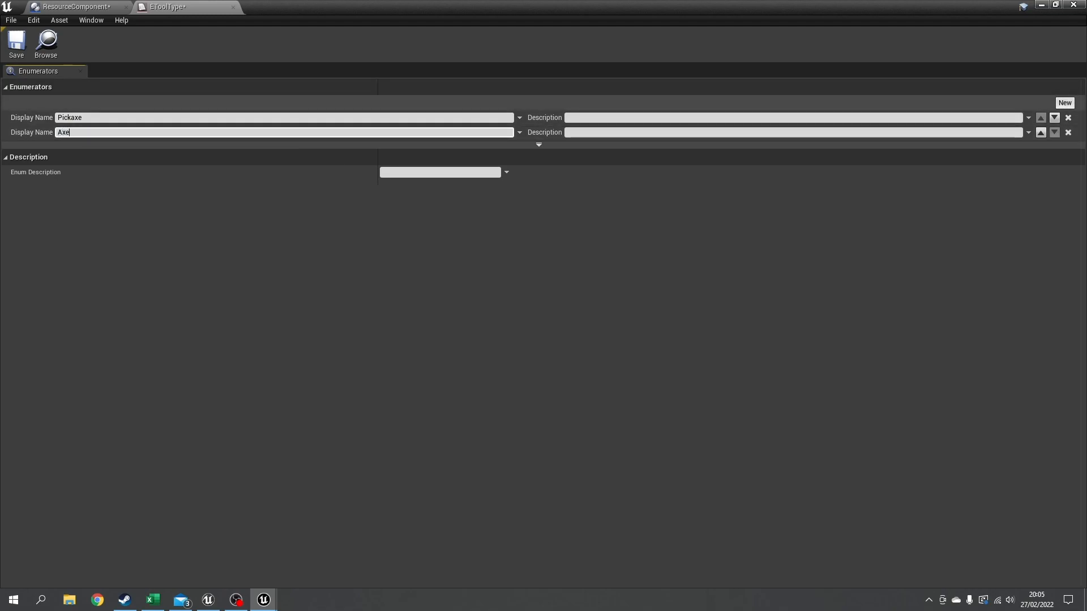
left_click(1065, 103)
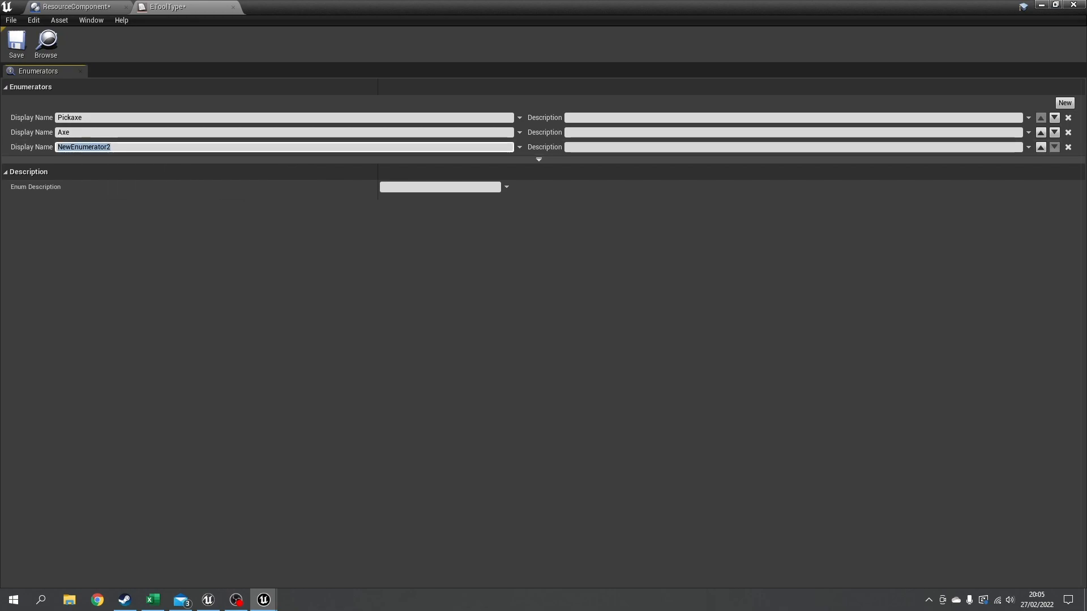
type("Scythe")
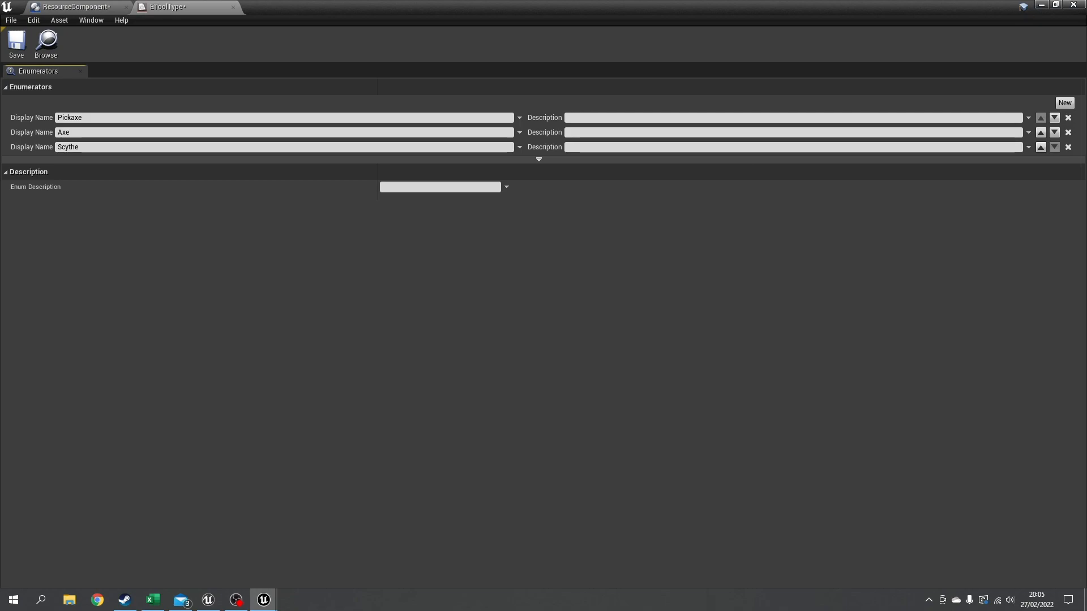
left_click(1064, 103)
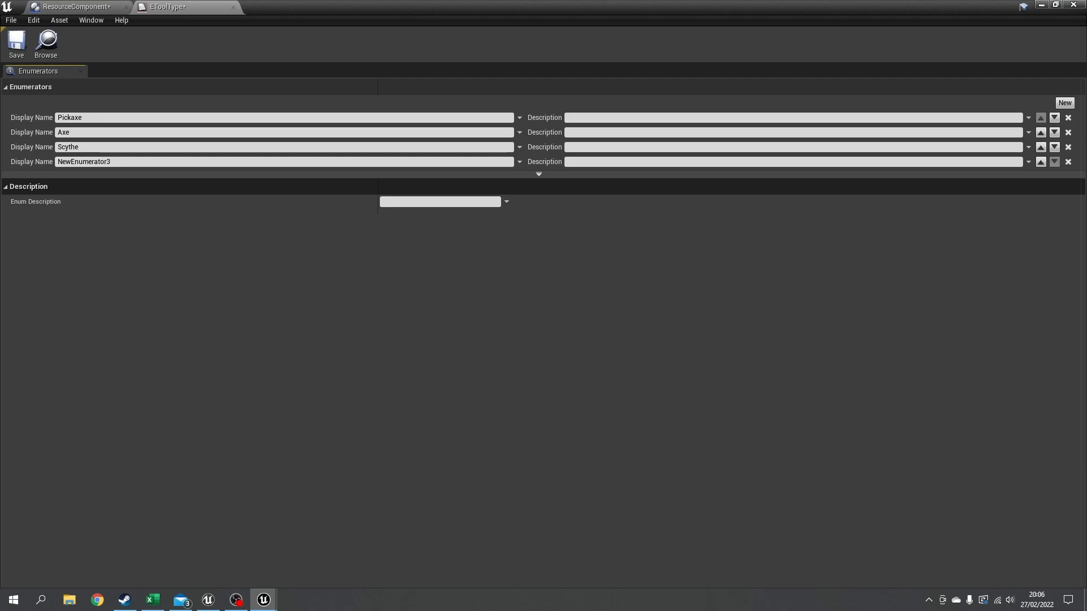
type("Unarmed")
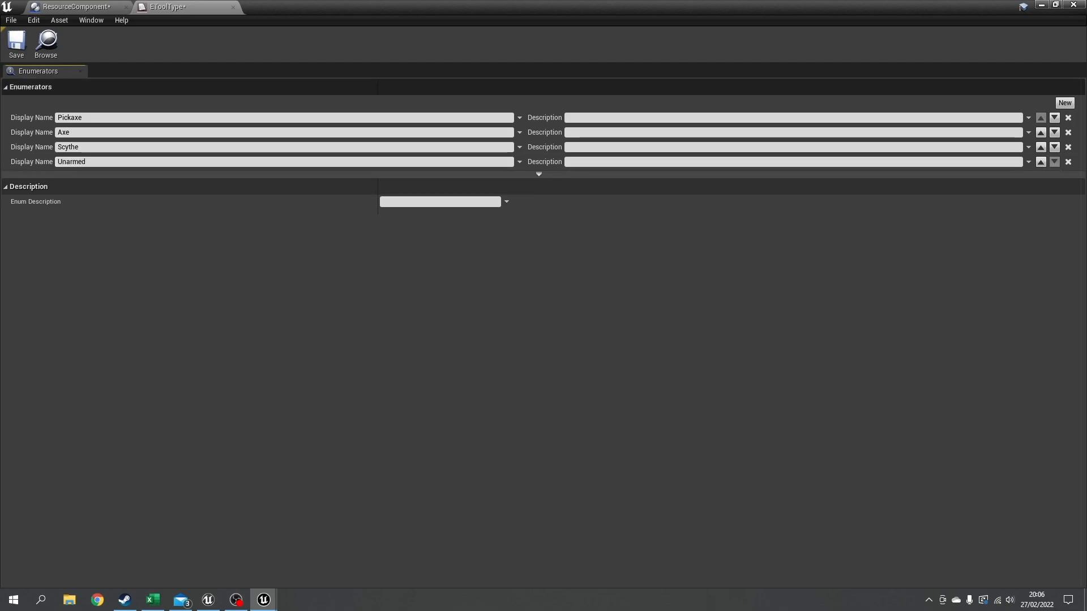
left_click(76, 6)
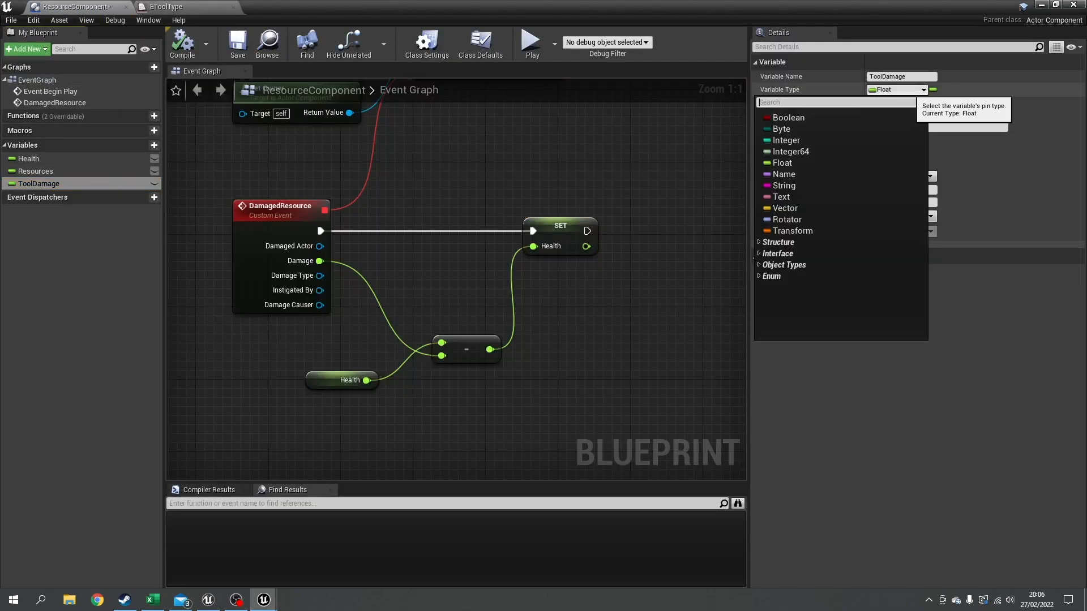
Make ToolDamage a map from ETool Type keys to Float values.
type("etooltype")
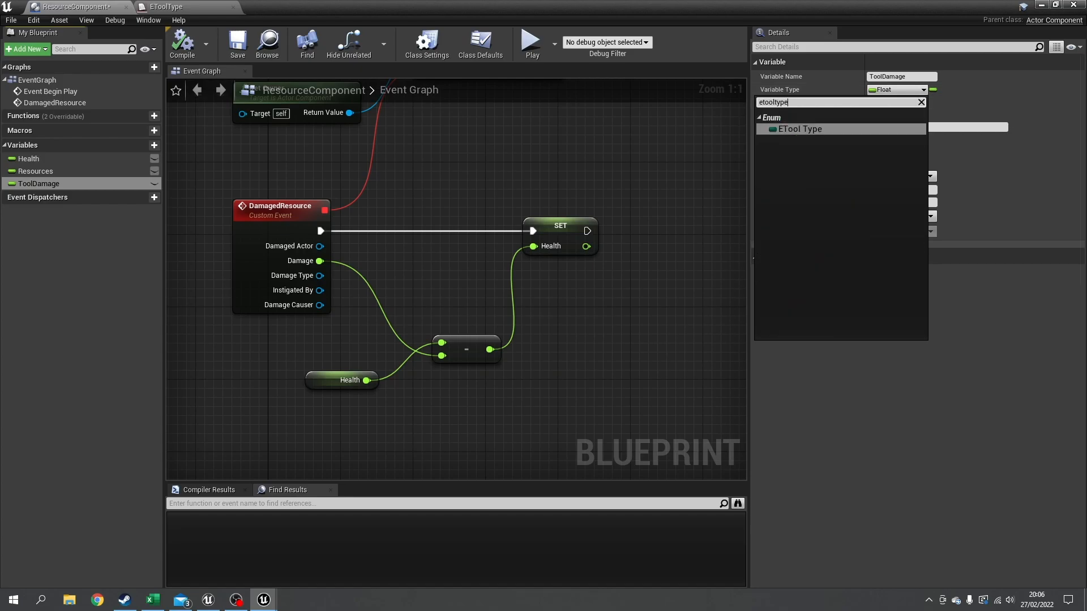
left_click(800, 129)
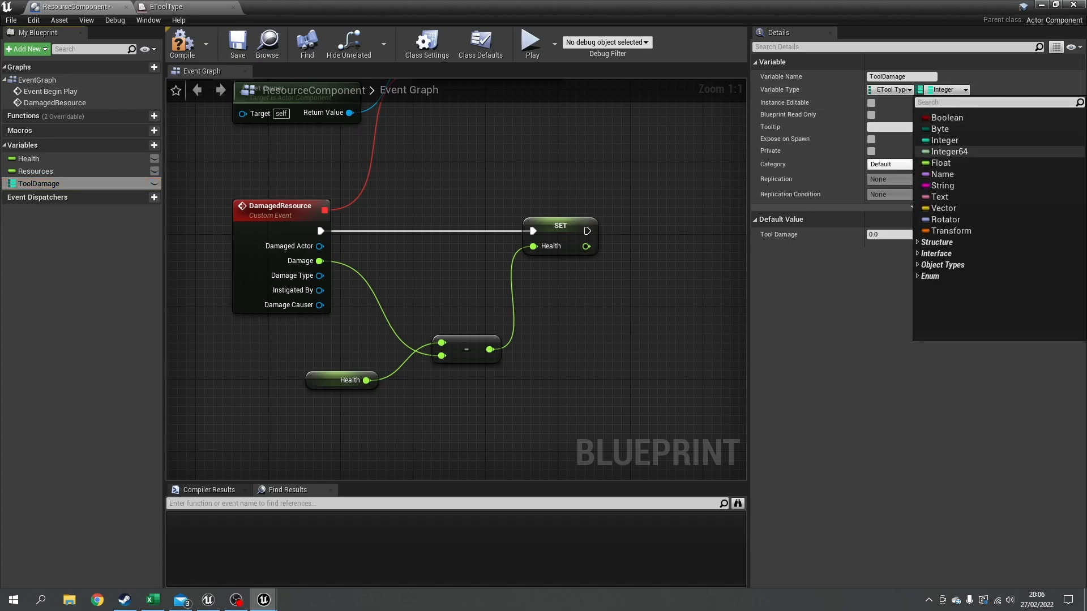
left_click(941, 163)
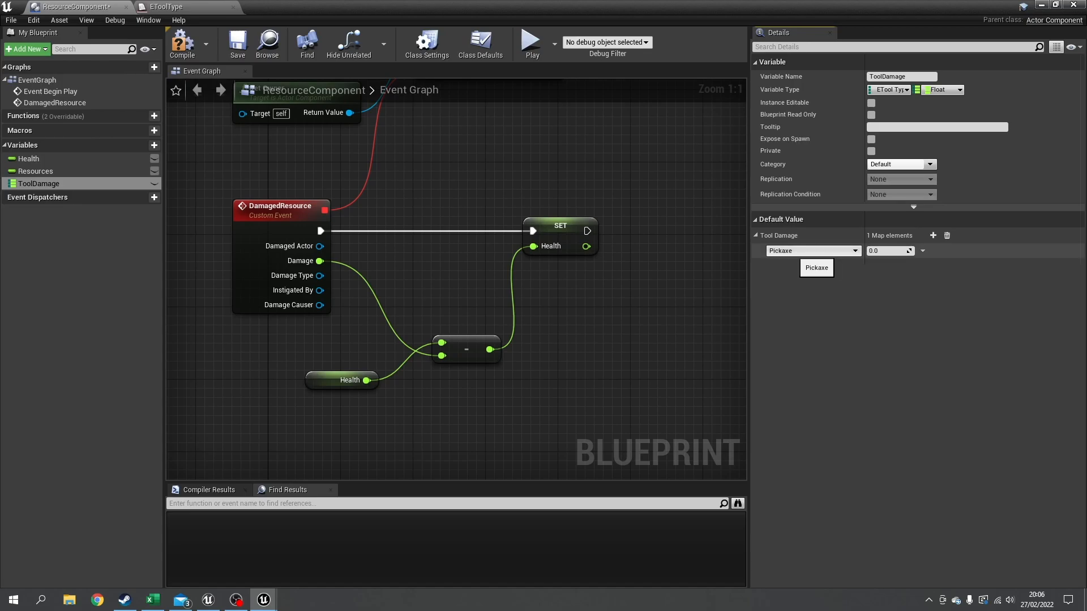
Add default ToolDamage entries for Unarmed, Scythe and Axe with their damage values.
left_click(811, 250)
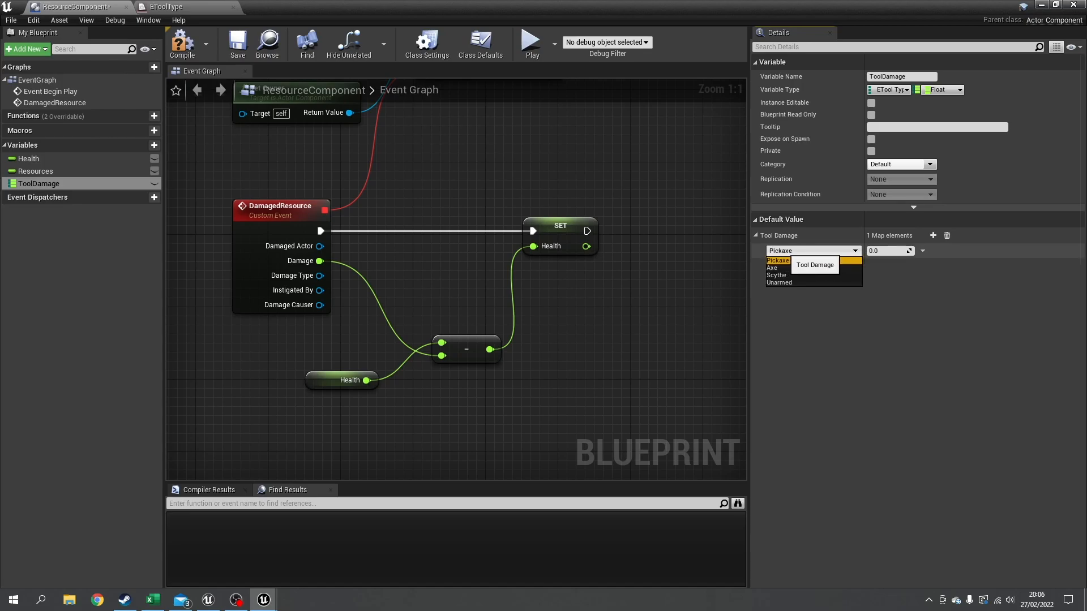
left_click(779, 282)
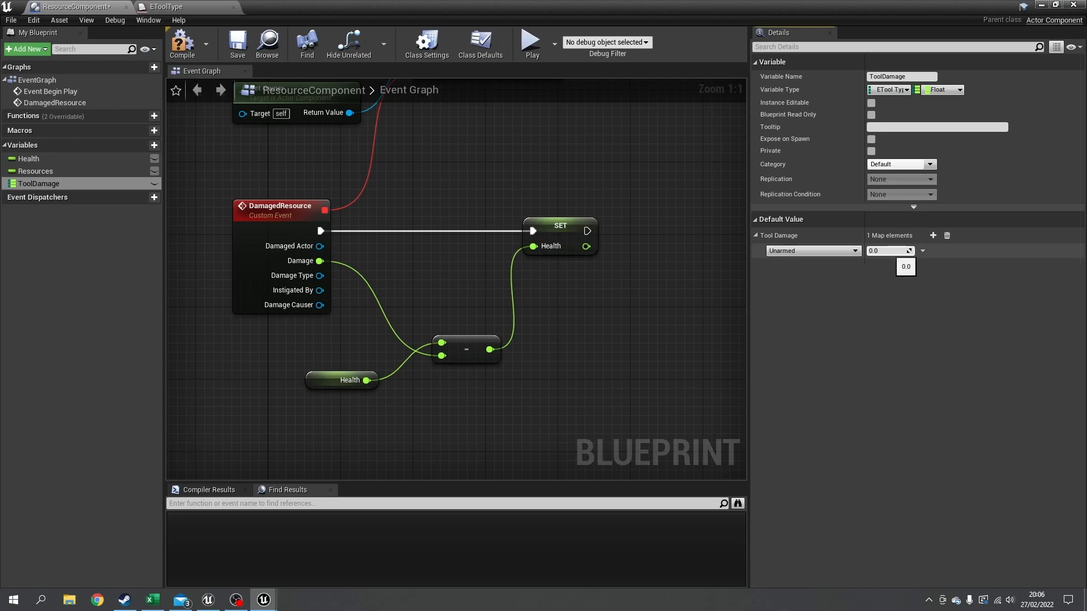
left_click(889, 250)
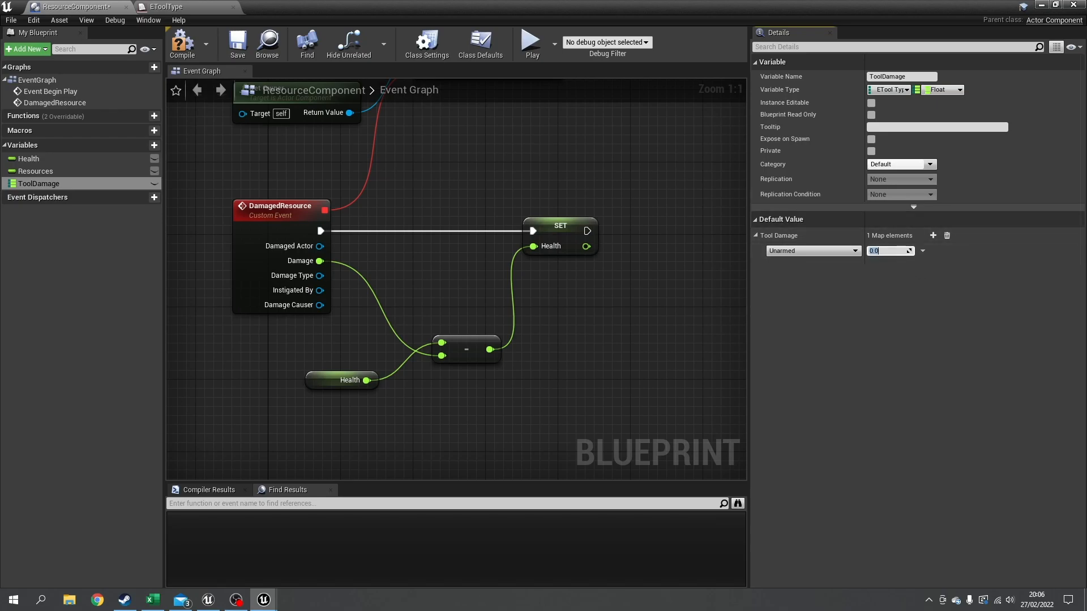
left_click(933, 235)
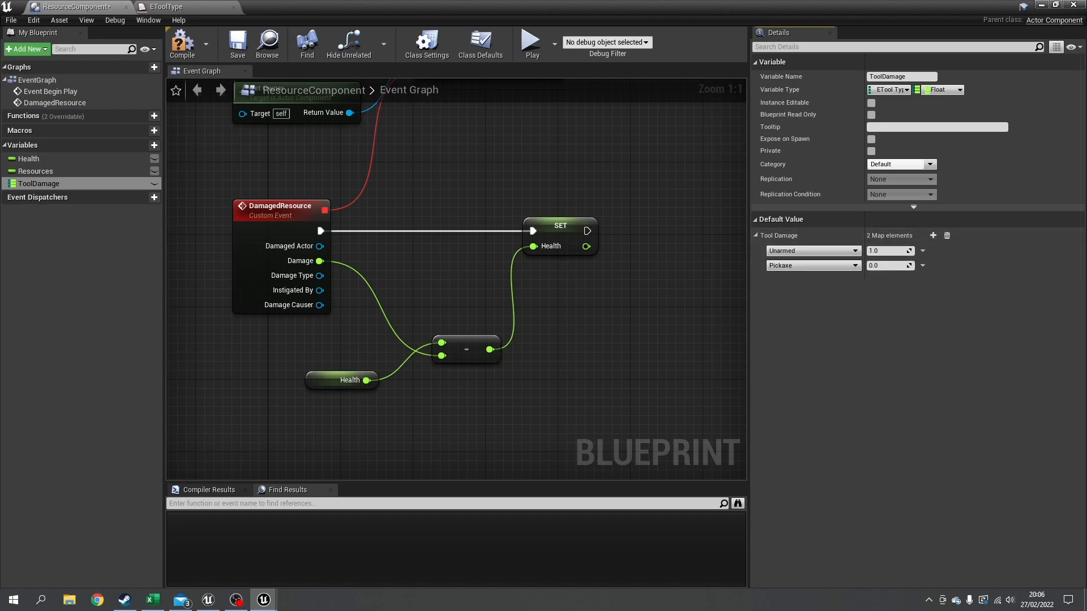
left_click(813, 265)
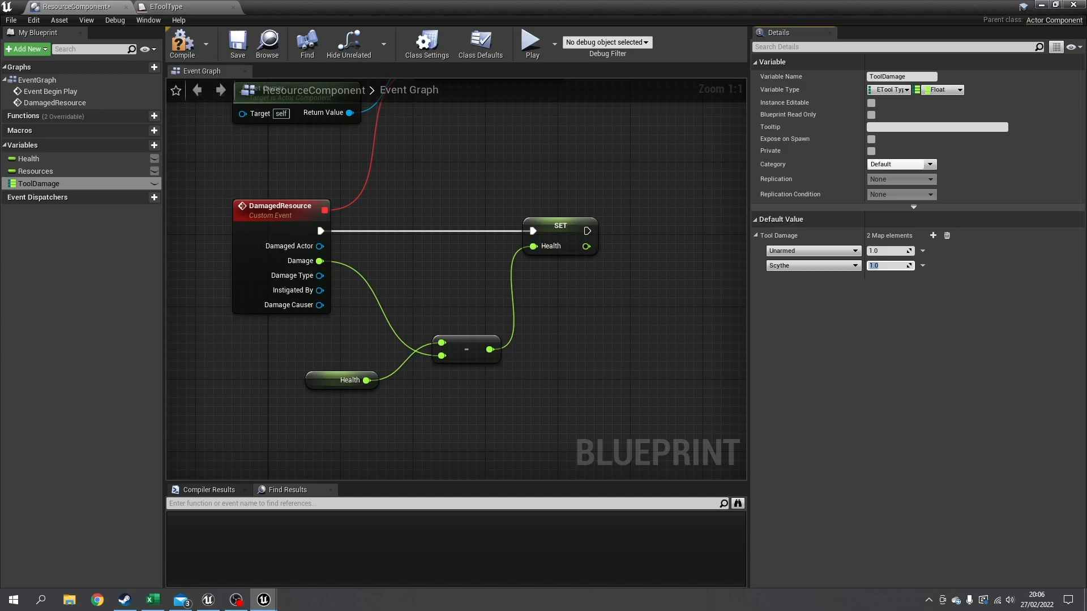
left_click(933, 236)
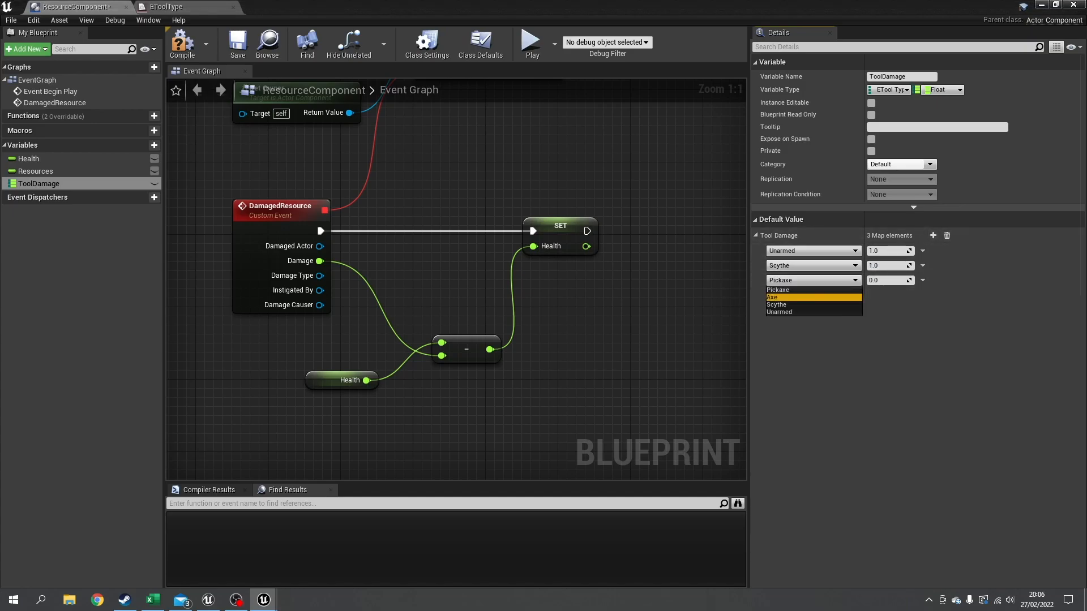
left_click(771, 296)
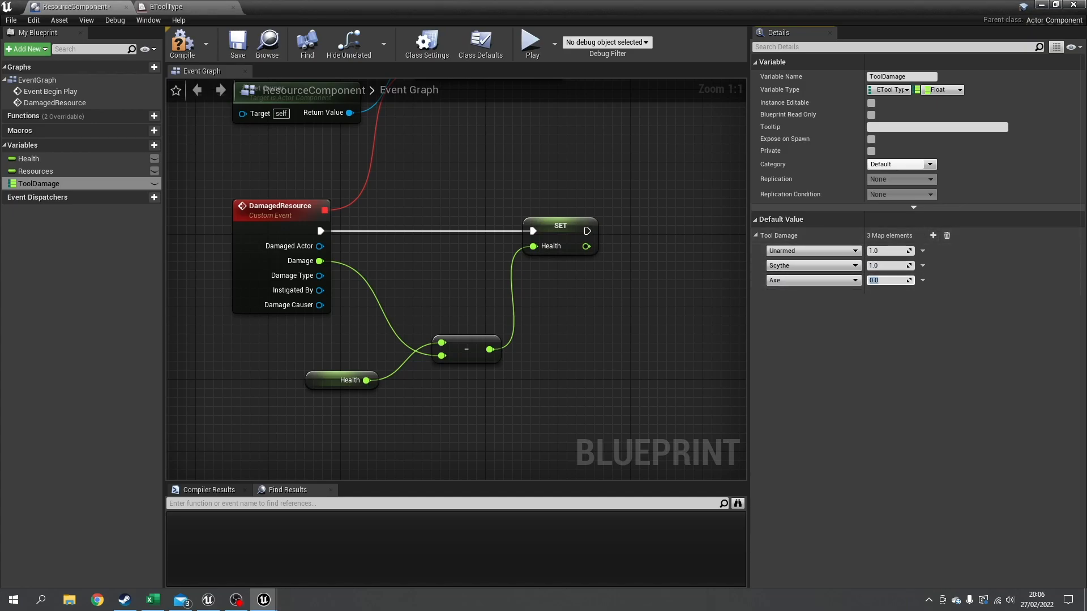
left_click(932, 236)
type("GetPlayerTool")
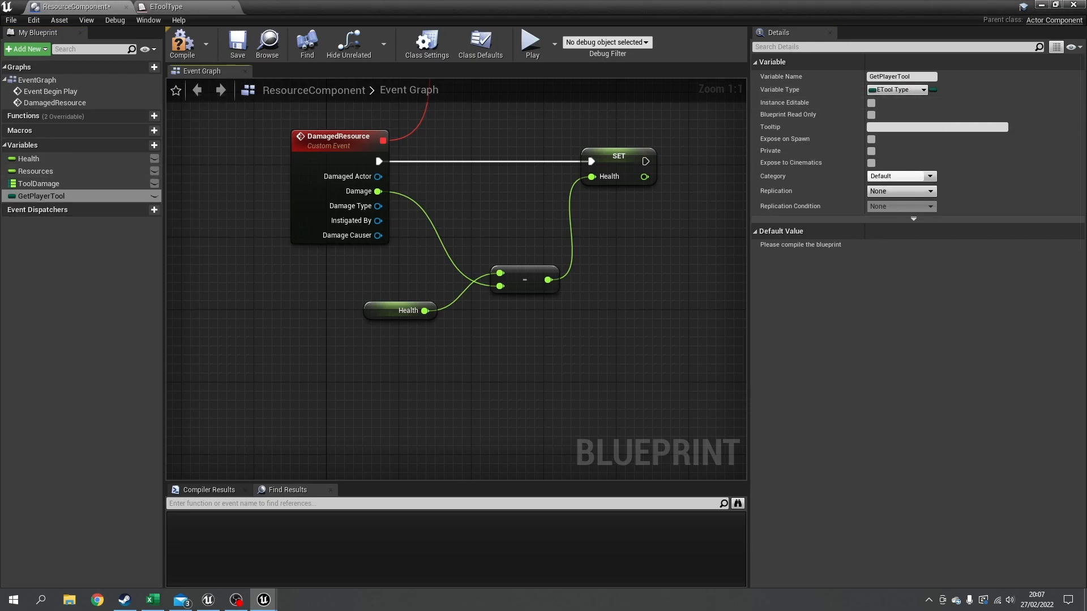
mouse_move(42, 196)
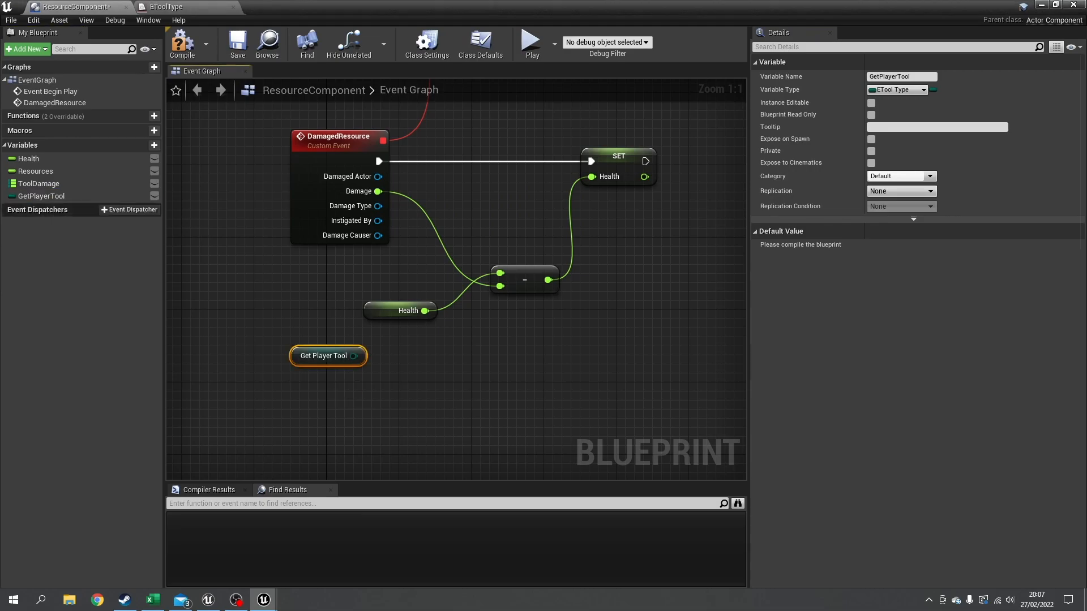
Rename the new ETool Type variable to PlayerTool.
left_click(41, 196)
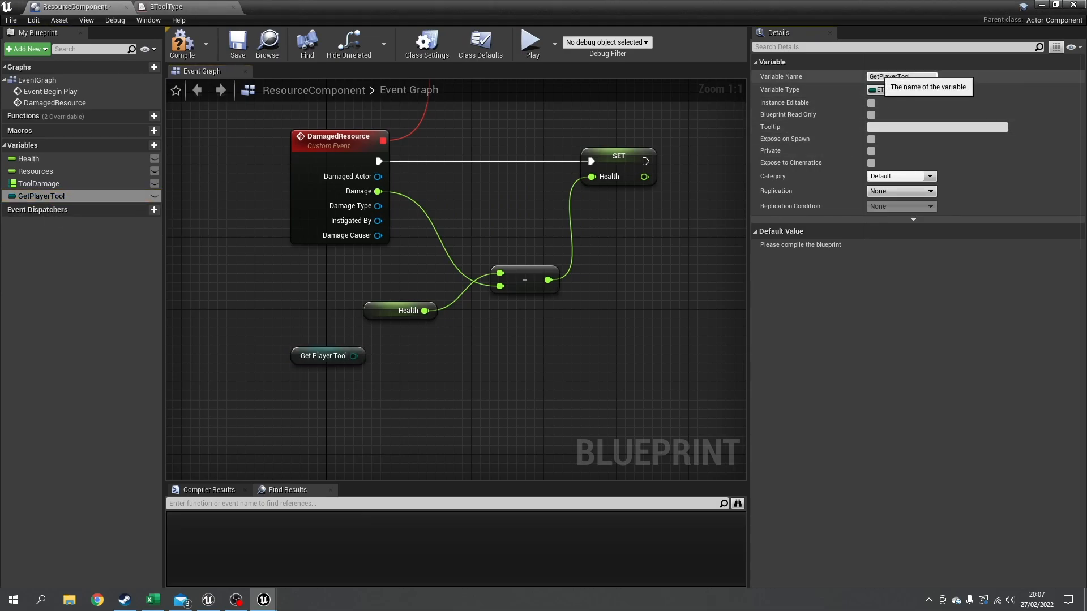
type("PlayerTool")
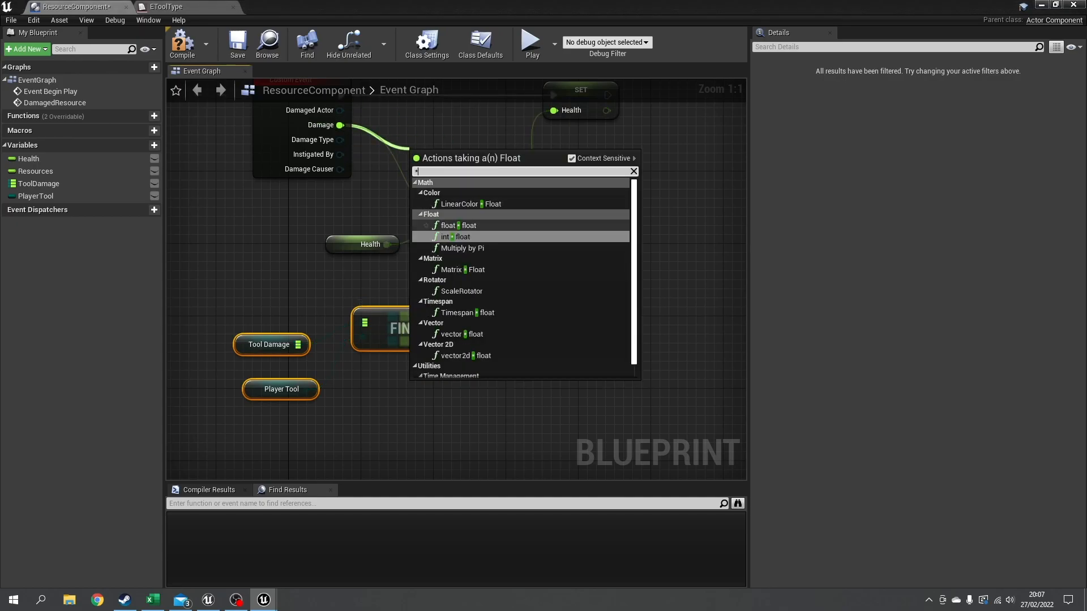
Multiply incoming Damage by the found tool damage and feed it into the Health subtraction.
left_click(449, 225)
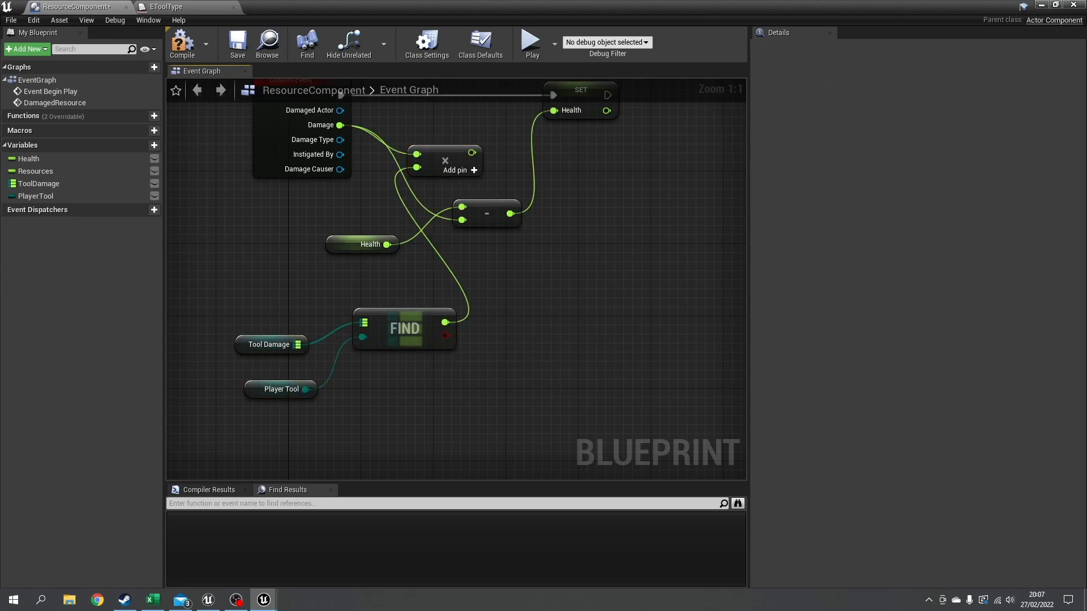
left_click_drag(404, 329, 249, 264)
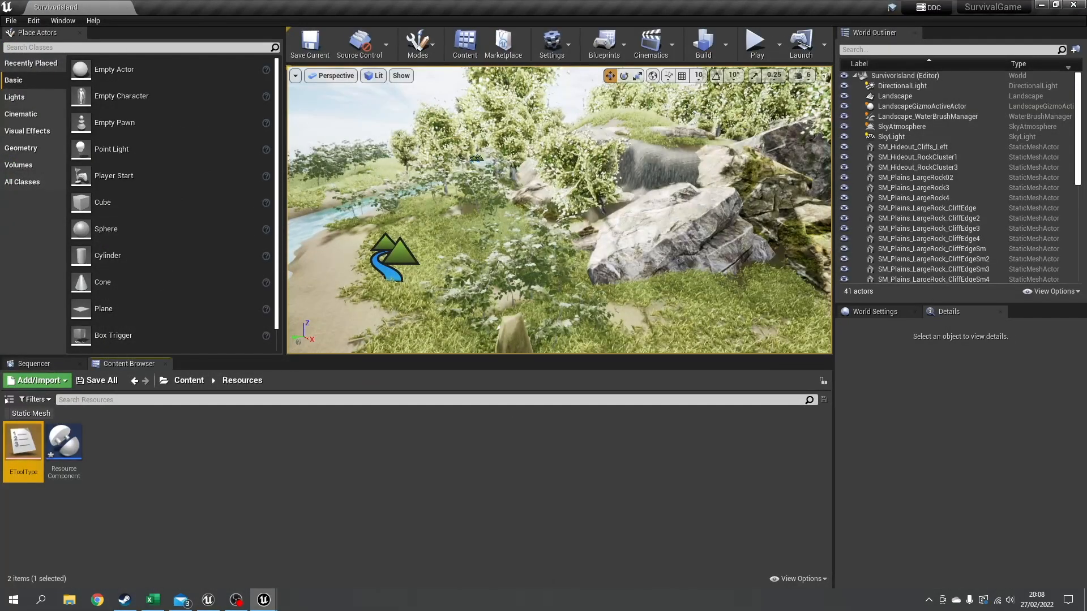
Create a Blueprint class named Resource in the Resources folder.
left_click(35, 381)
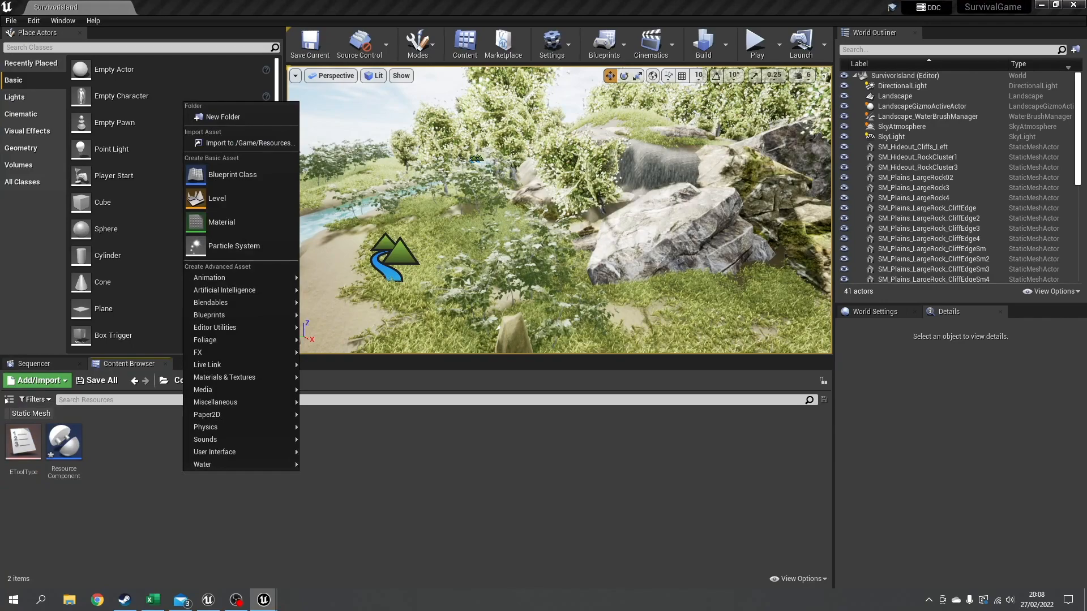
mouse_move(232, 175)
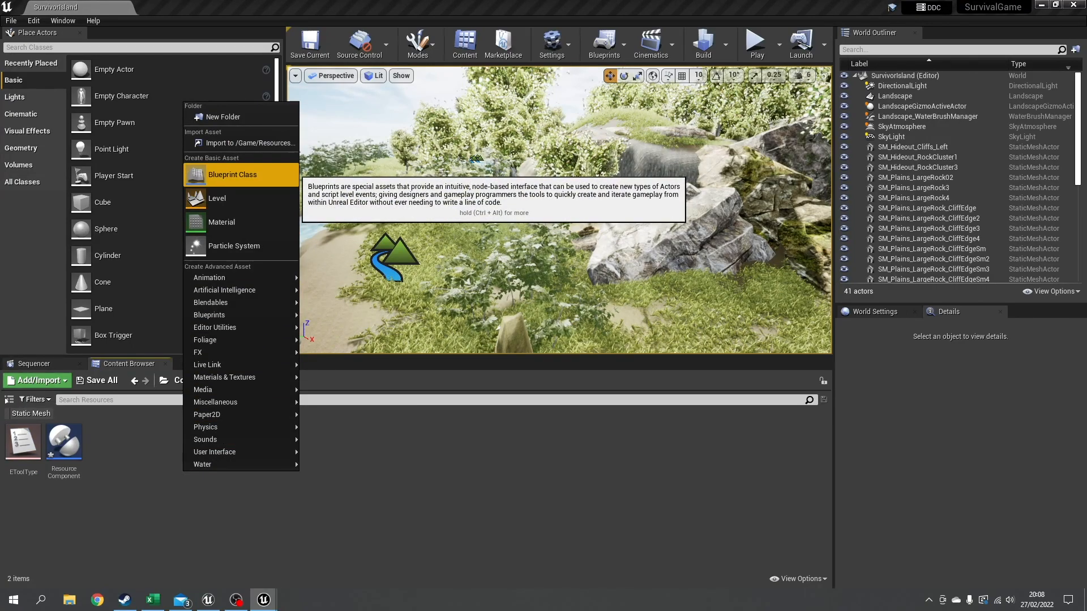
left_click(232, 174)
type("Res")
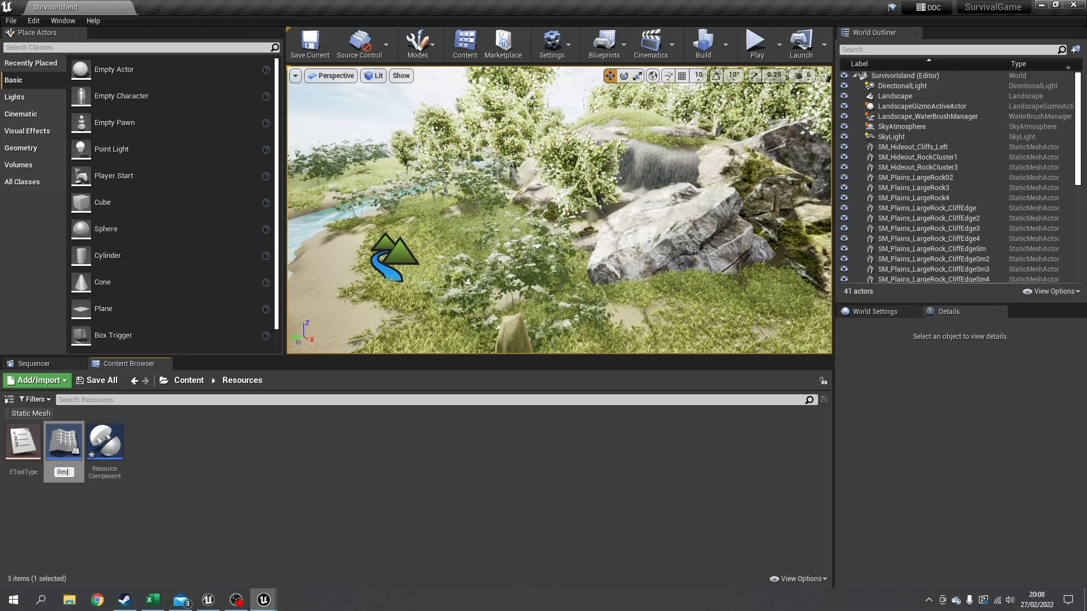
left_click(63, 441)
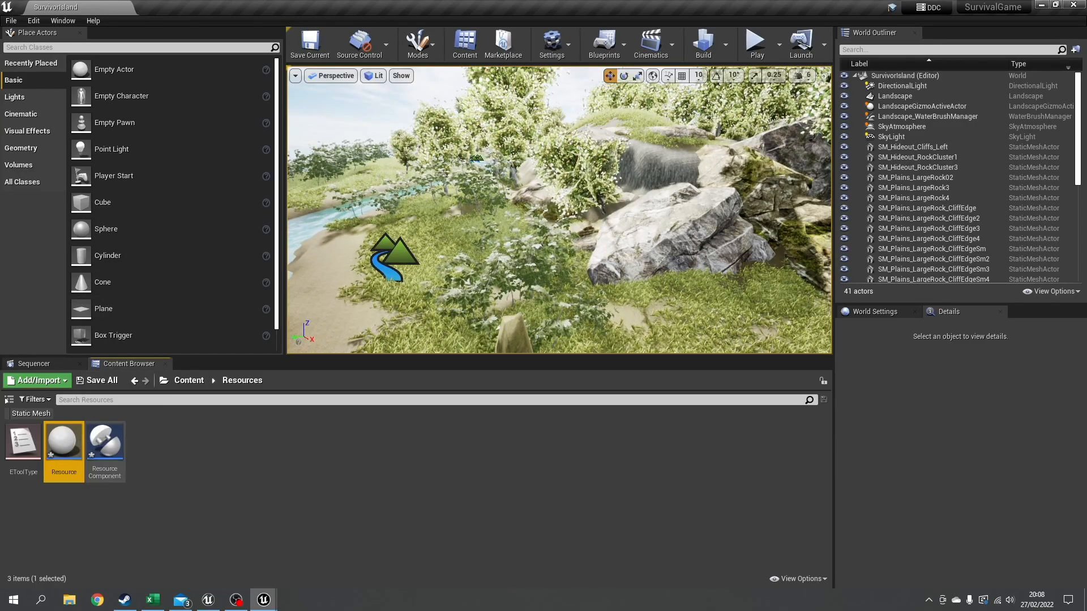
left_click(22, 444)
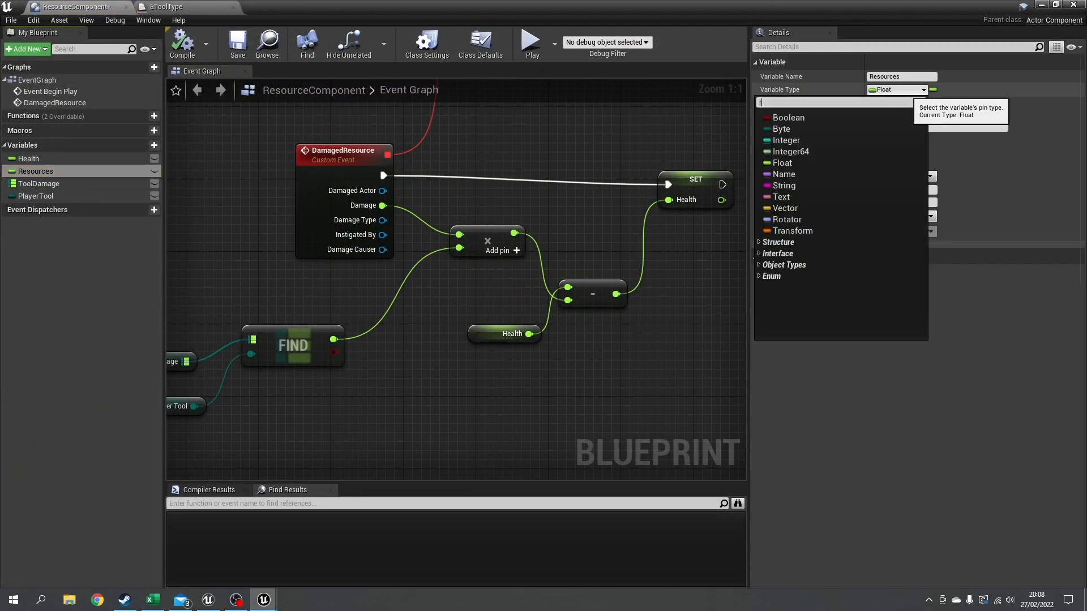
Set Resources to a map from Resource class references to Float values.
type("esou")
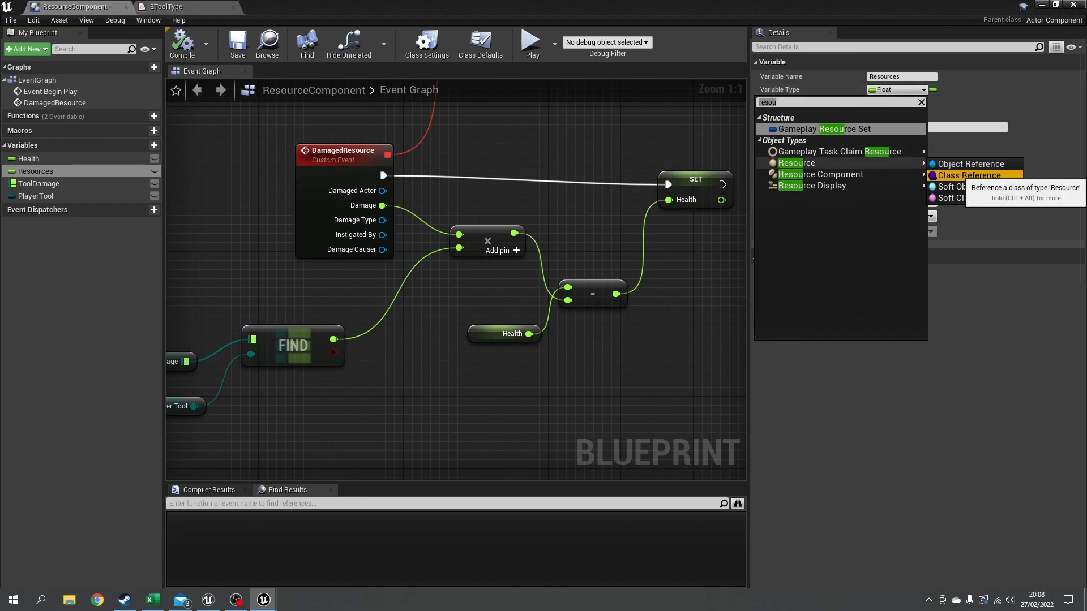
left_click(970, 163)
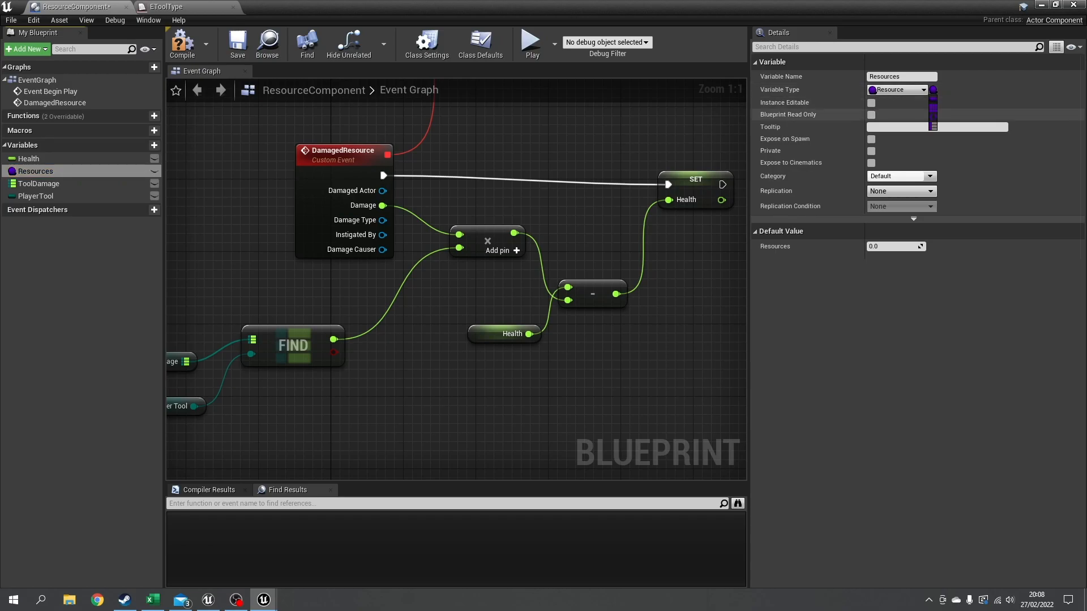
left_click(36, 171)
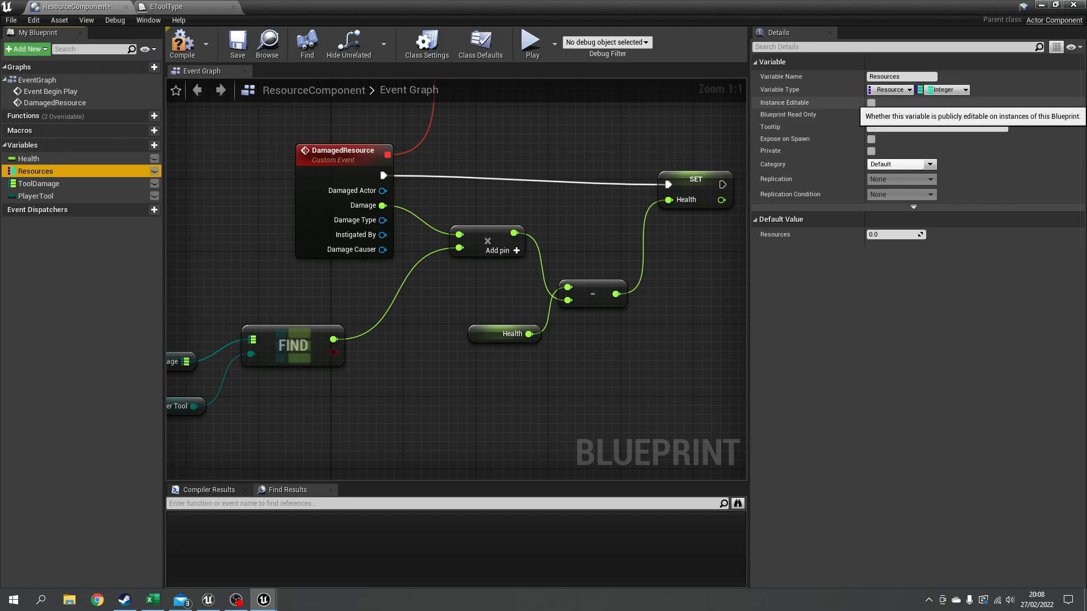
left_click(943, 90)
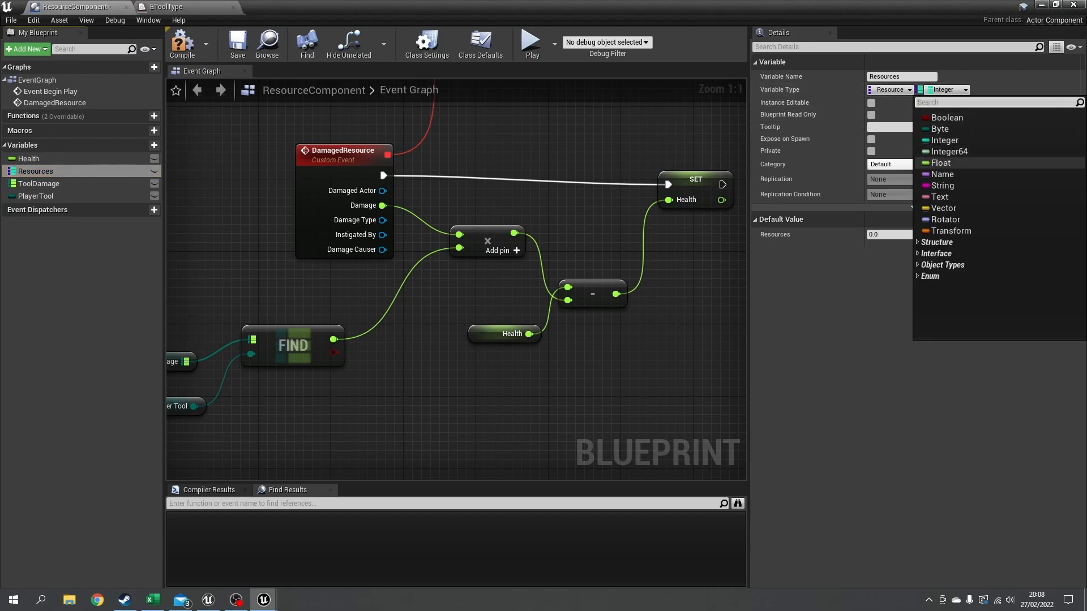
left_click(941, 163)
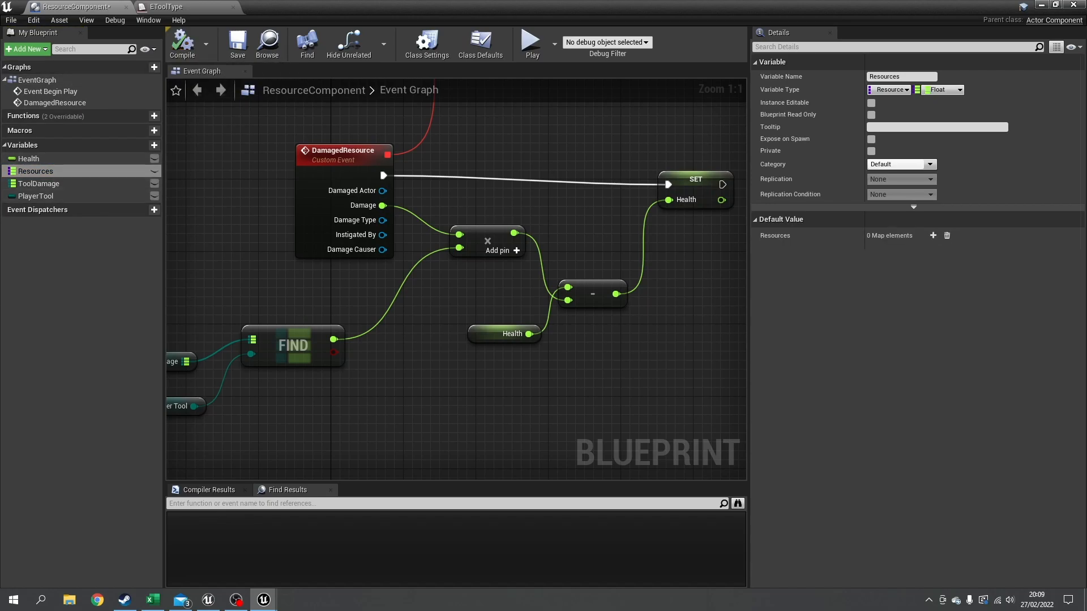
left_click(29, 159)
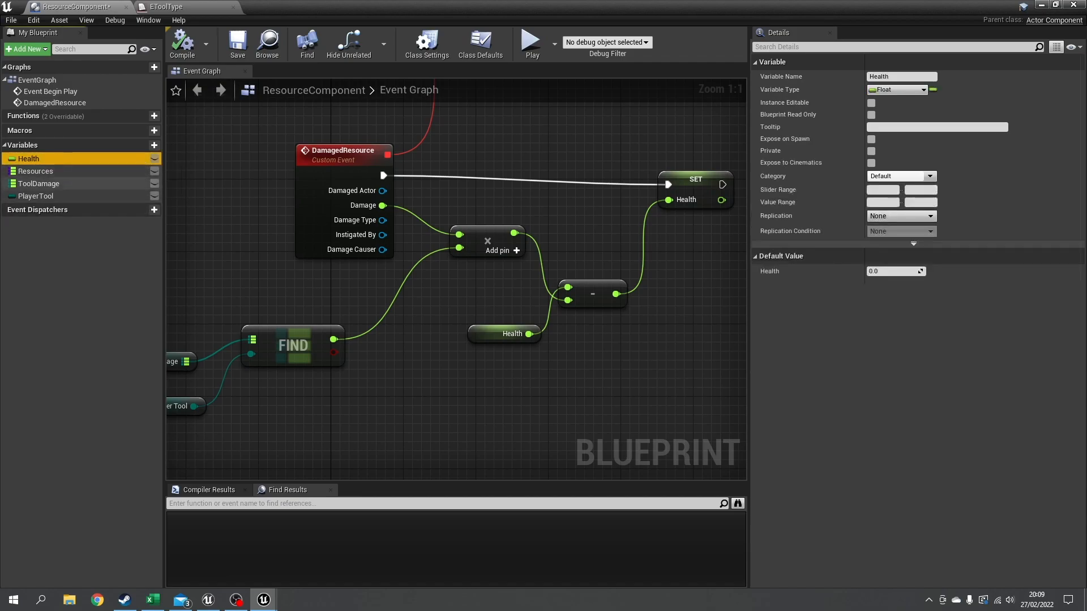
mouse_move(39, 183)
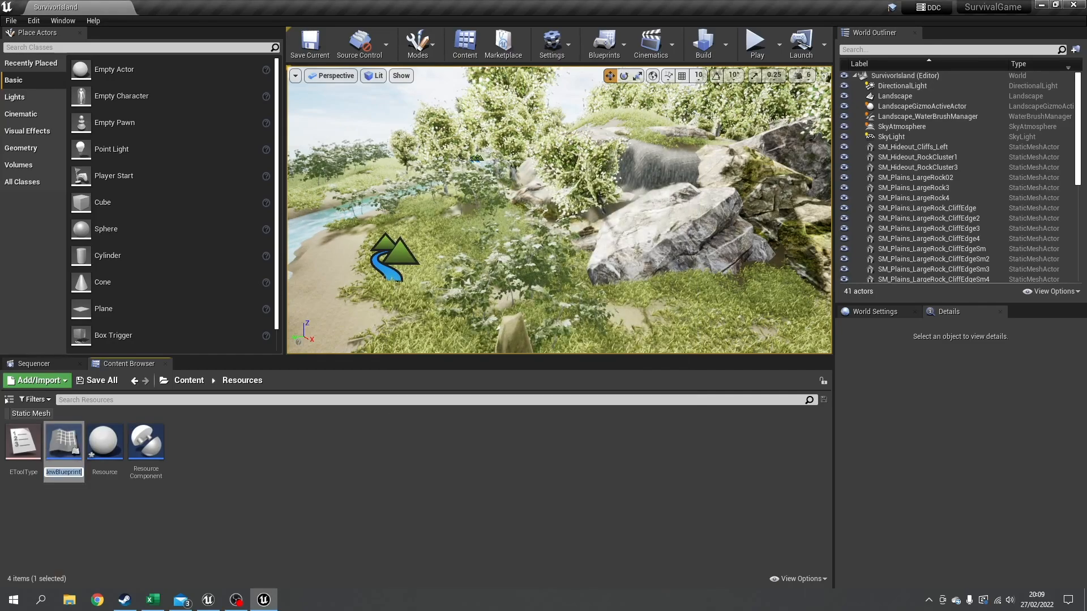
Name the blueprint StoneResource and open it in the Blueprint editor.
type("StoneResource")
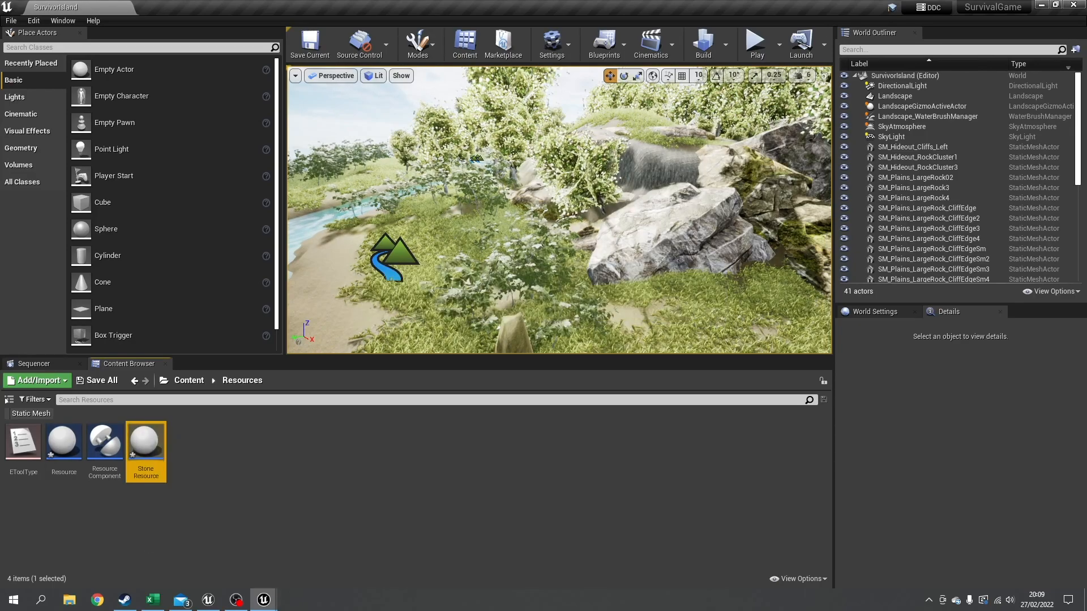
double_click(145, 441)
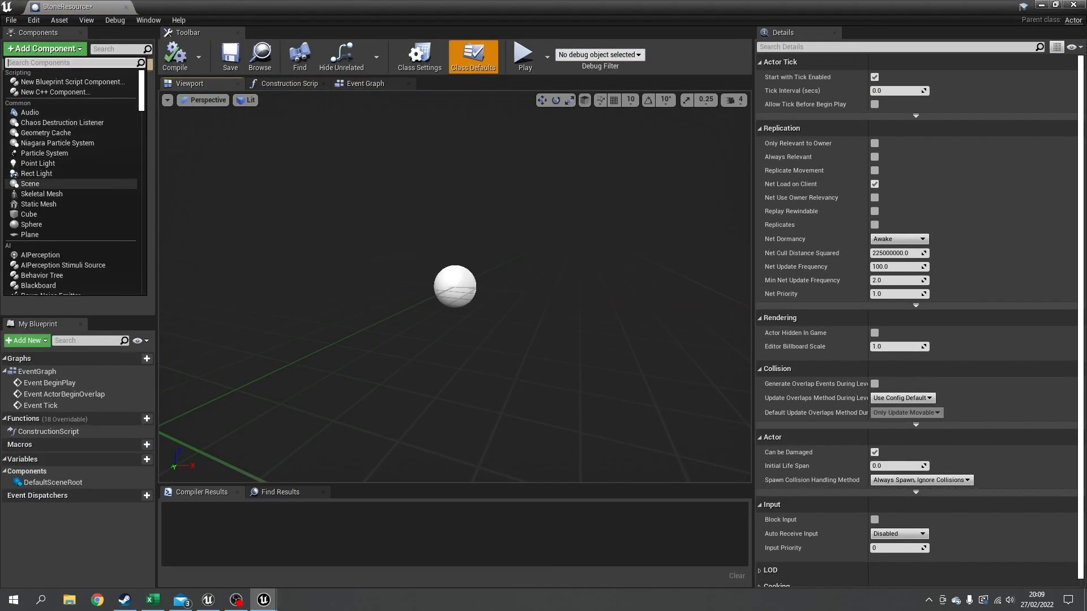
Add a StaticMesh component, assign a rock mesh from the picker, and compile StoneResource.
left_click(38, 204)
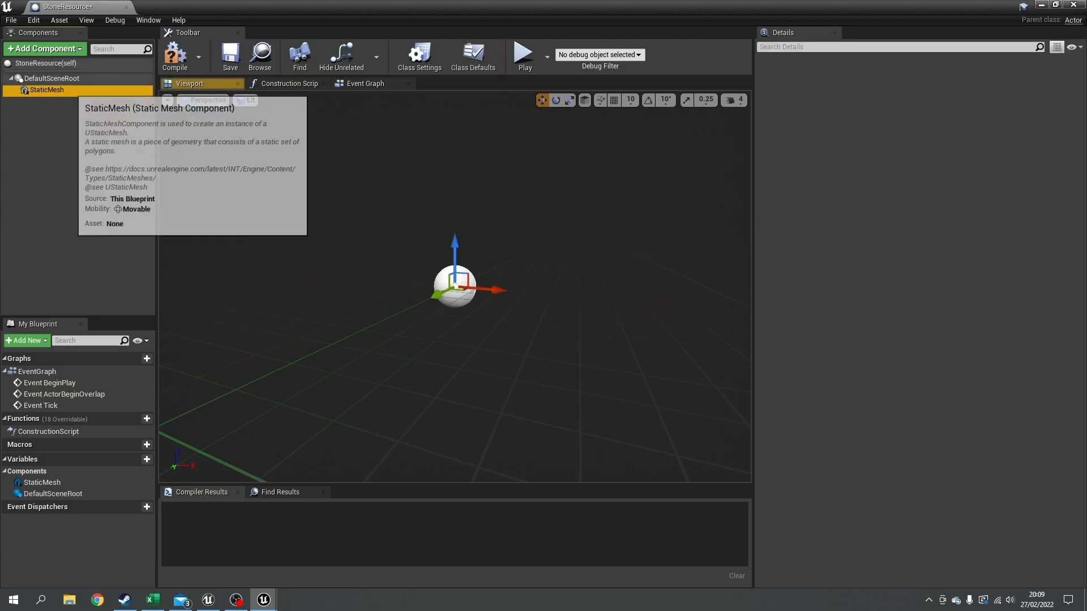
type("sto")
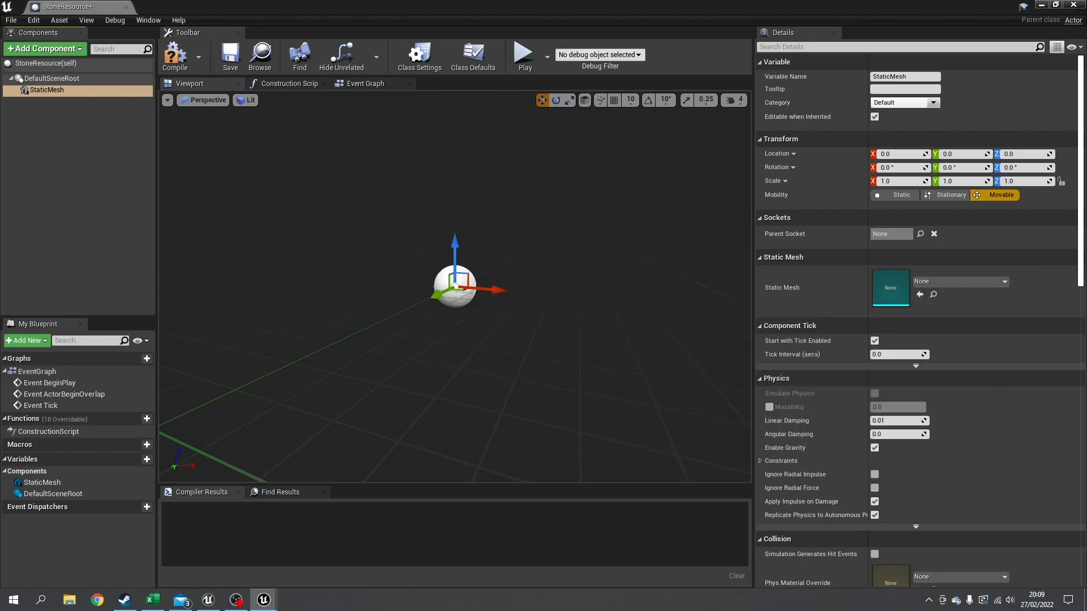
left_click(957, 281)
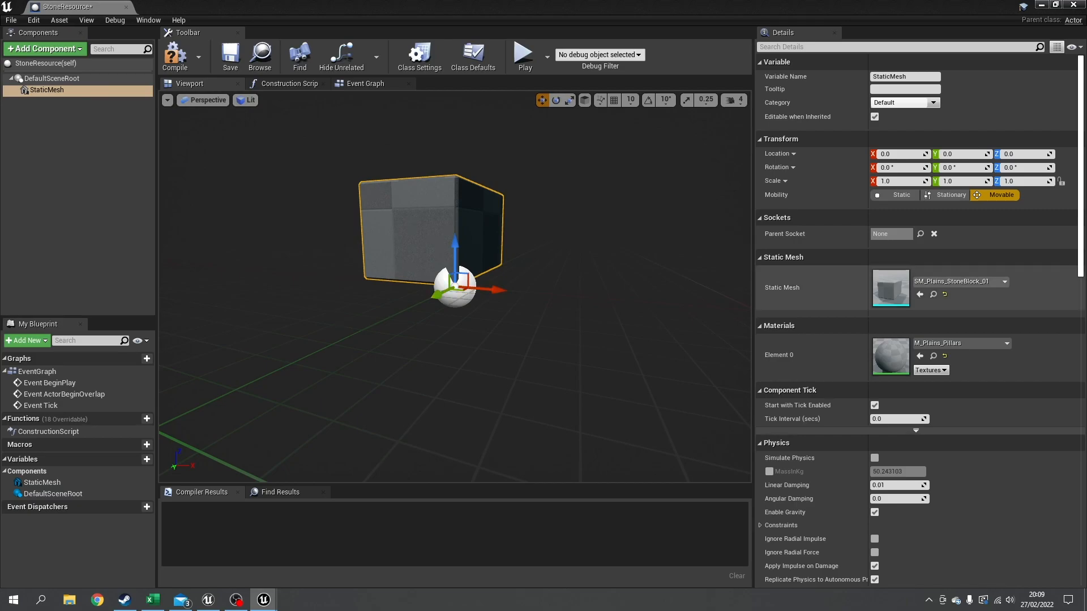
left_click(1003, 282)
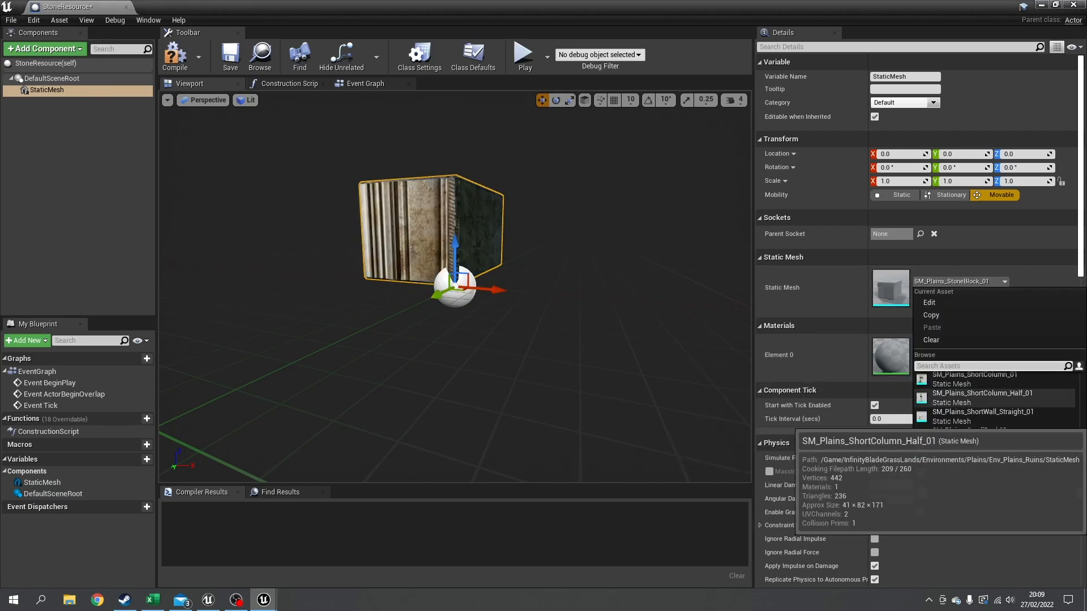
type("stone")
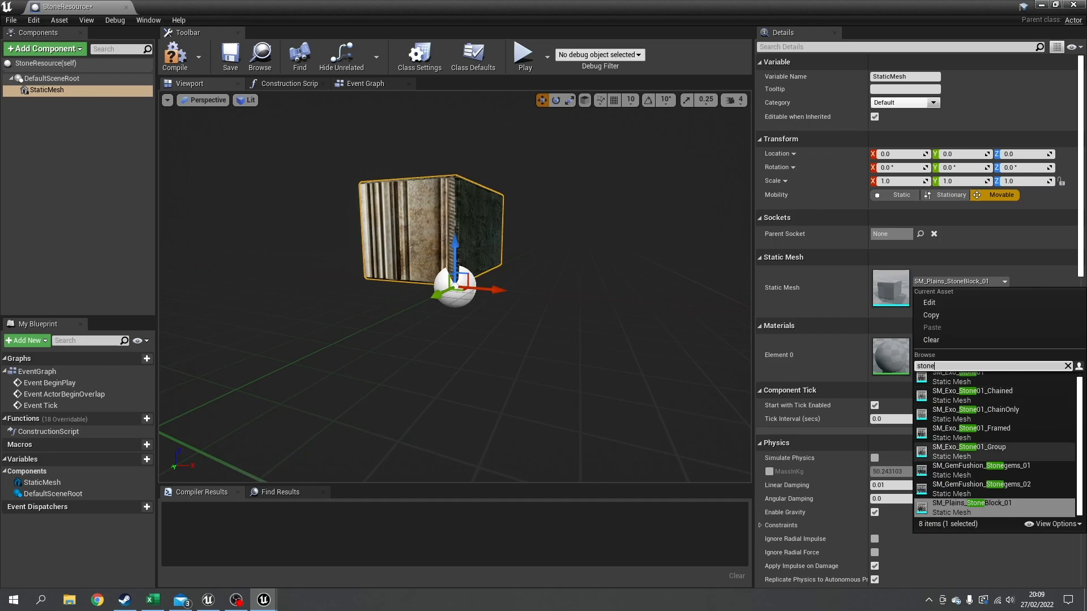
mouse_move(968, 446)
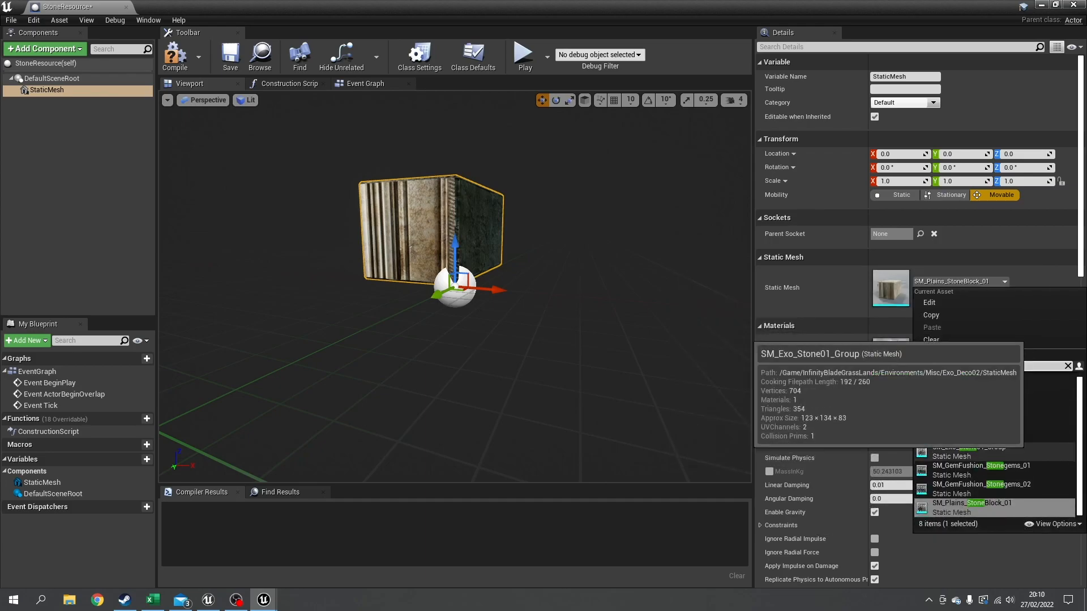
type("stone")
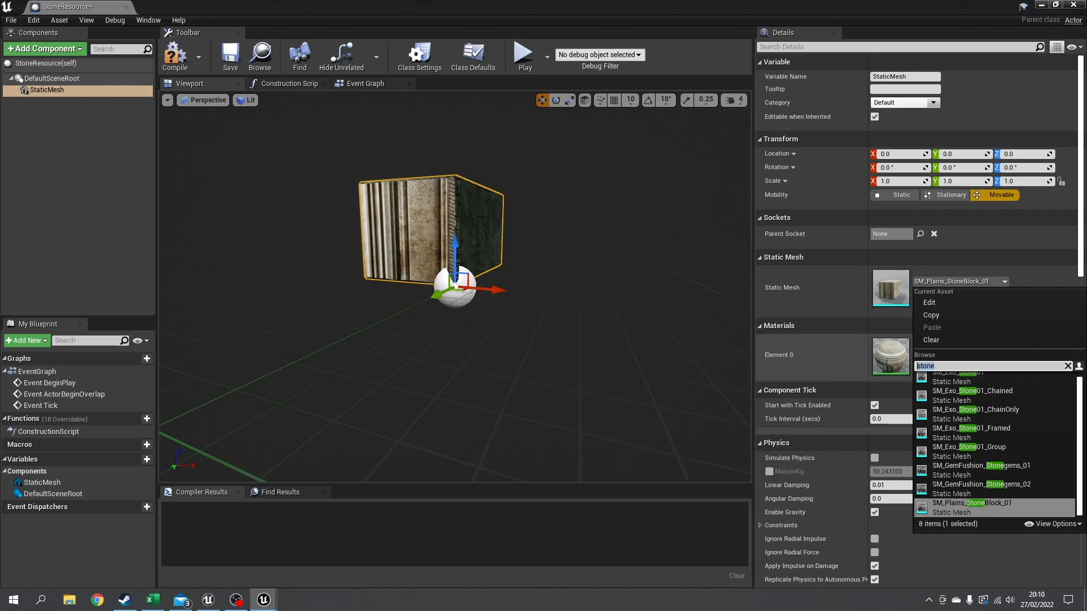
type("rock")
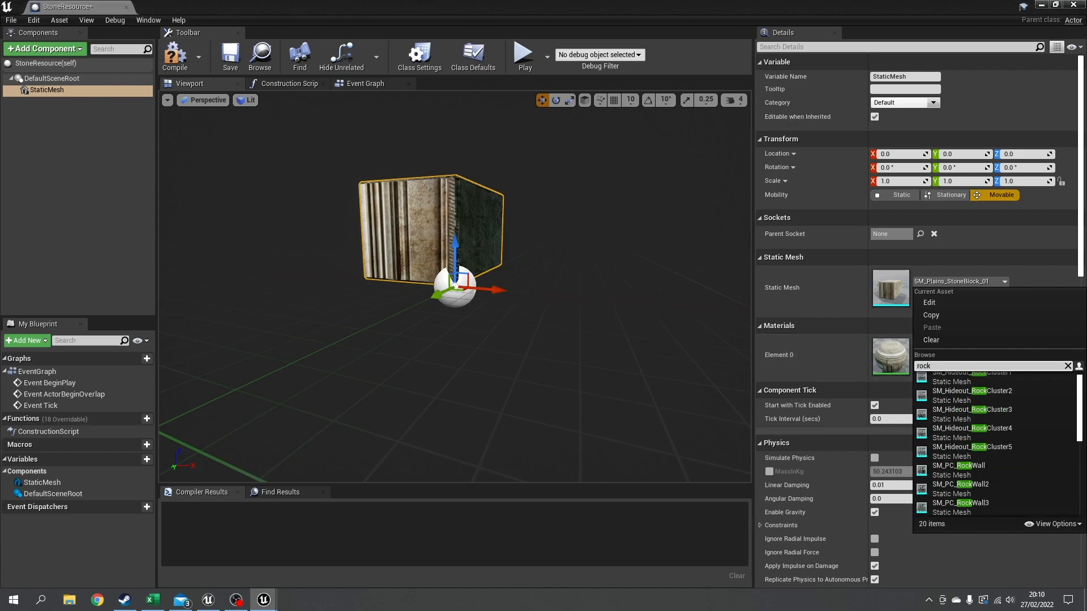
mouse_move(971, 376)
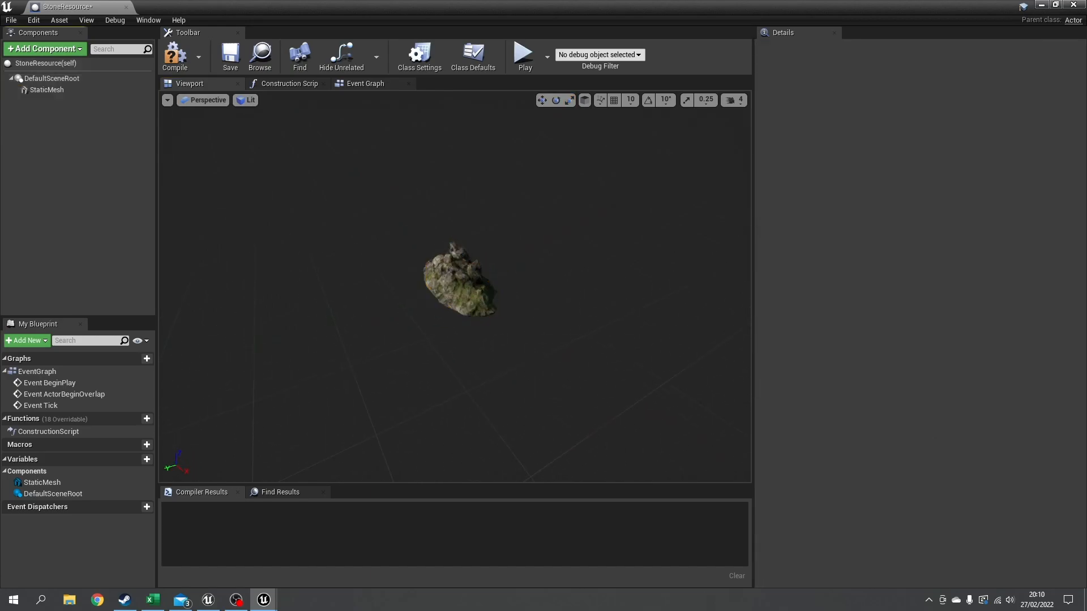
left_click(175, 56)
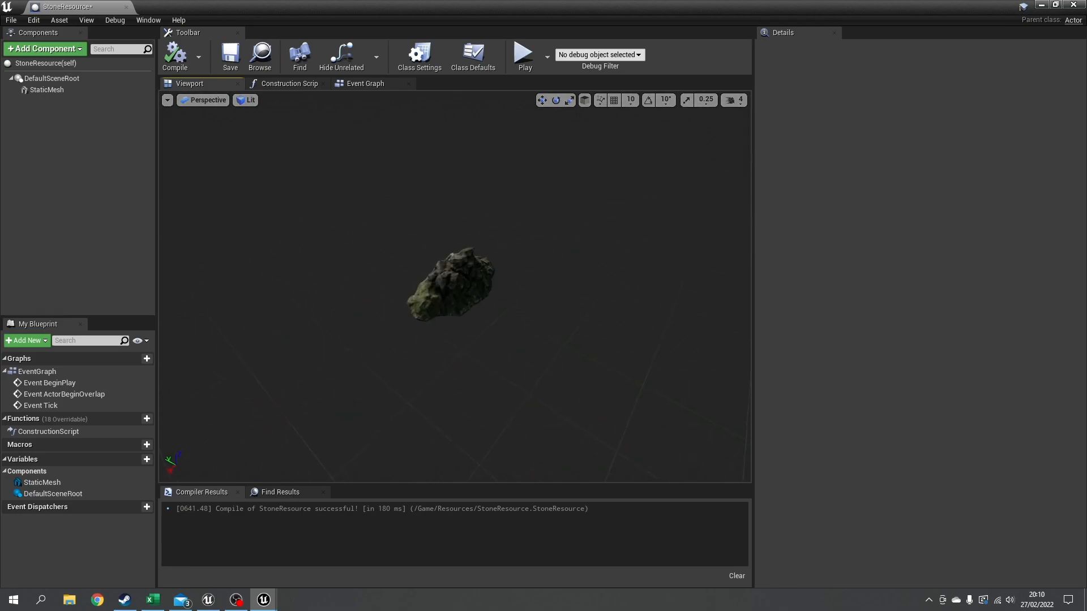
Add a ResourceComponent with Health 1000.0 and start a new Resources map entry.
left_click(44, 49)
type("resource")
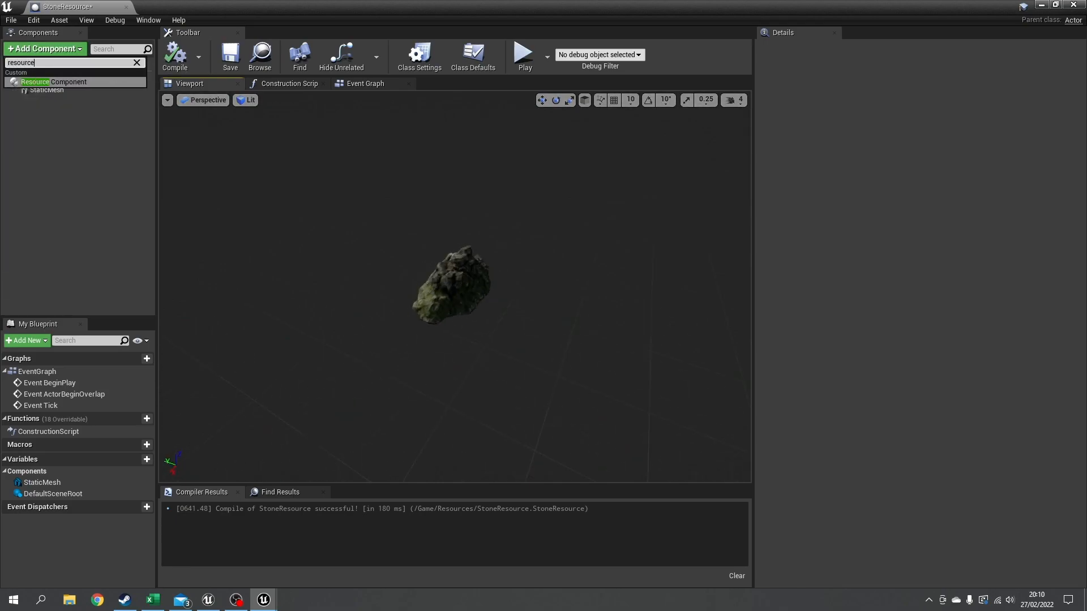
left_click(53, 82)
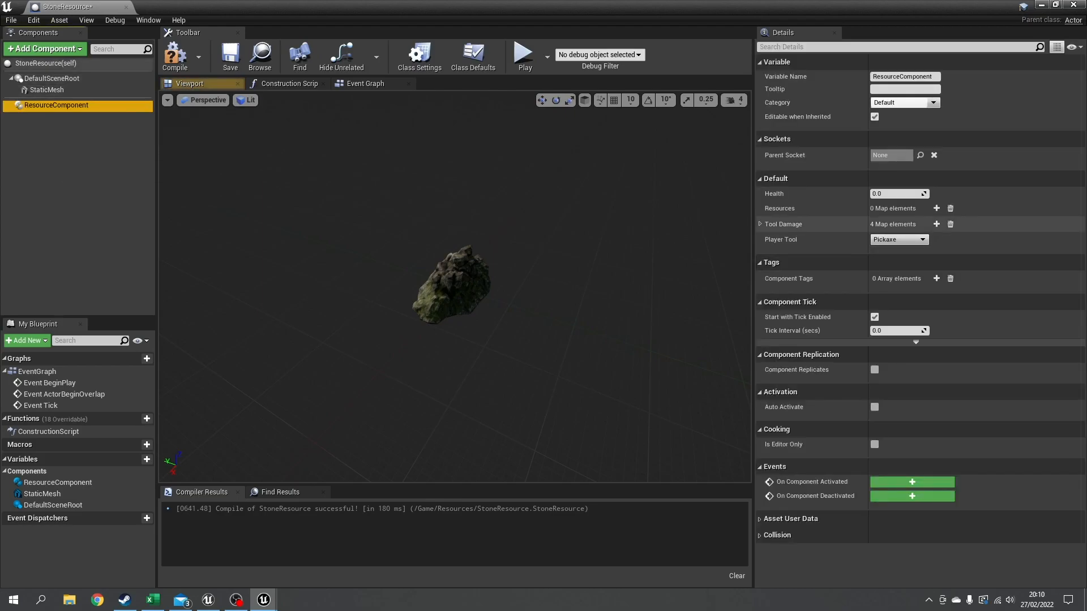
left_click(898, 194)
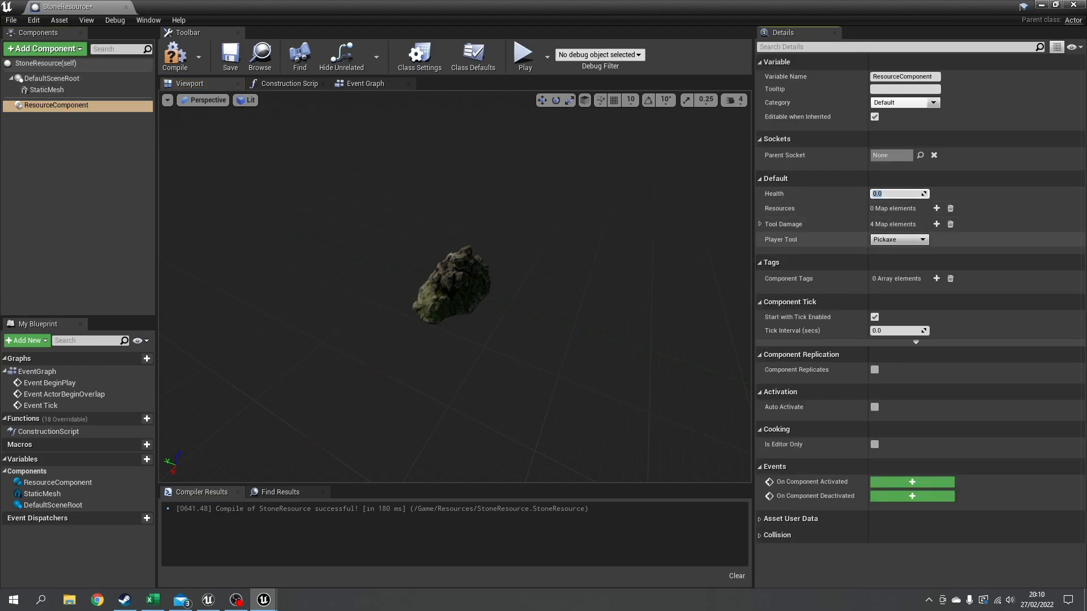
type("1000.0")
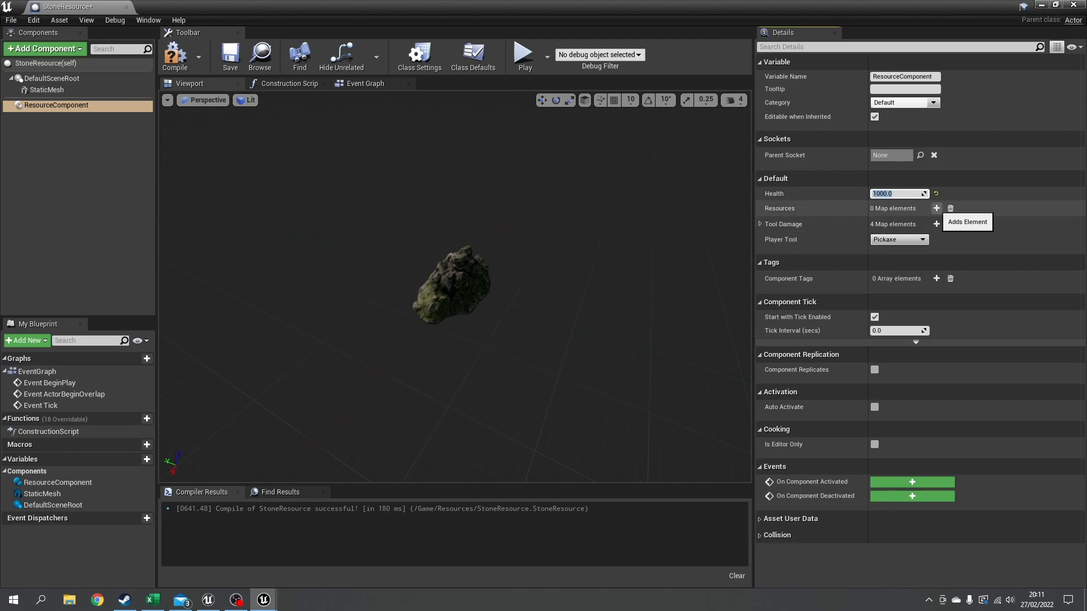
left_click(761, 224)
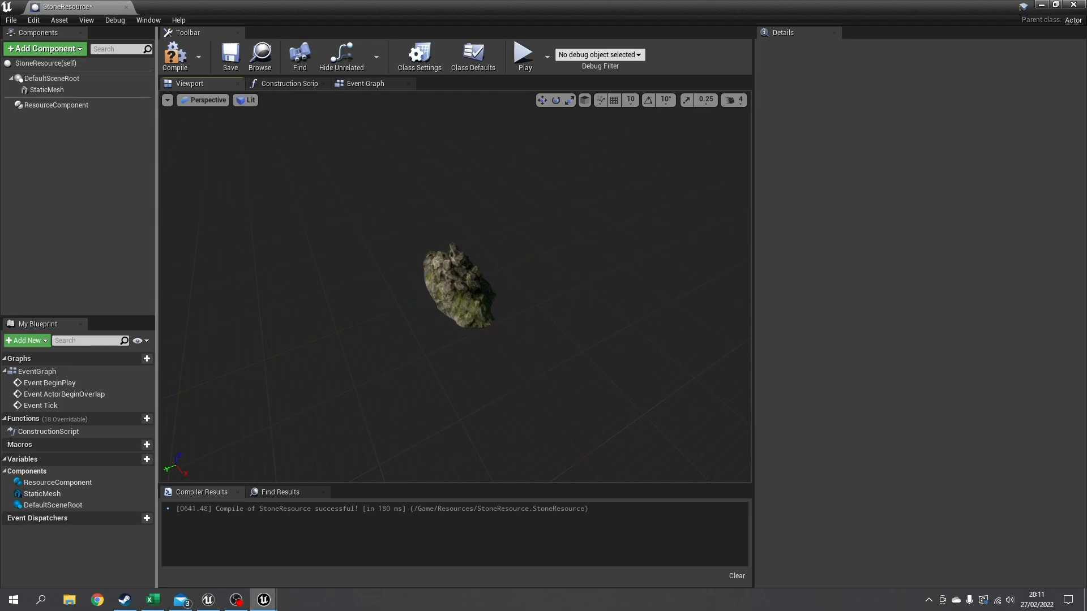
left_click(525, 54)
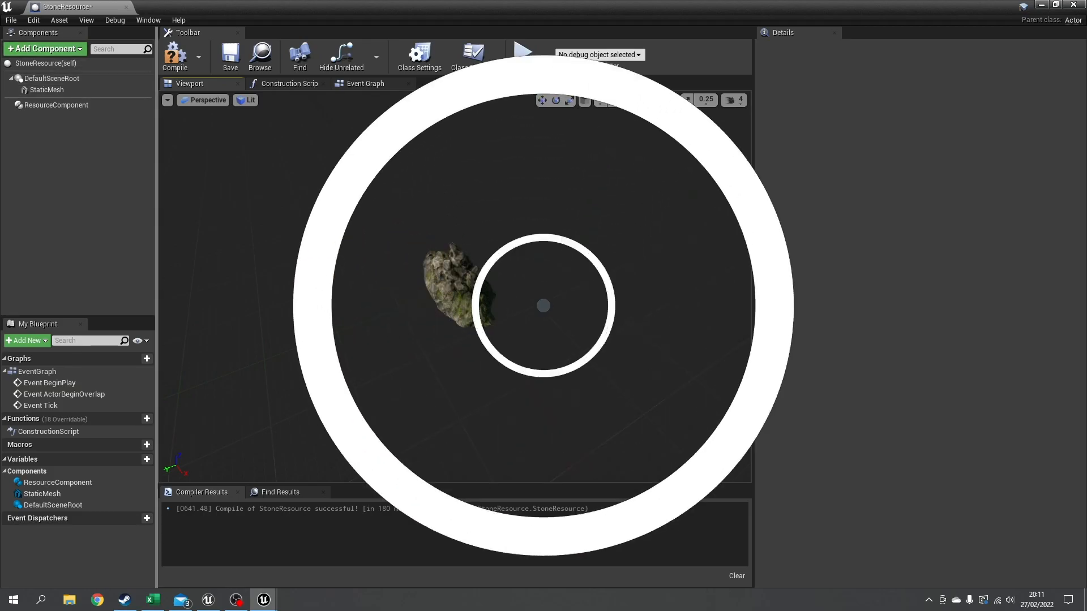